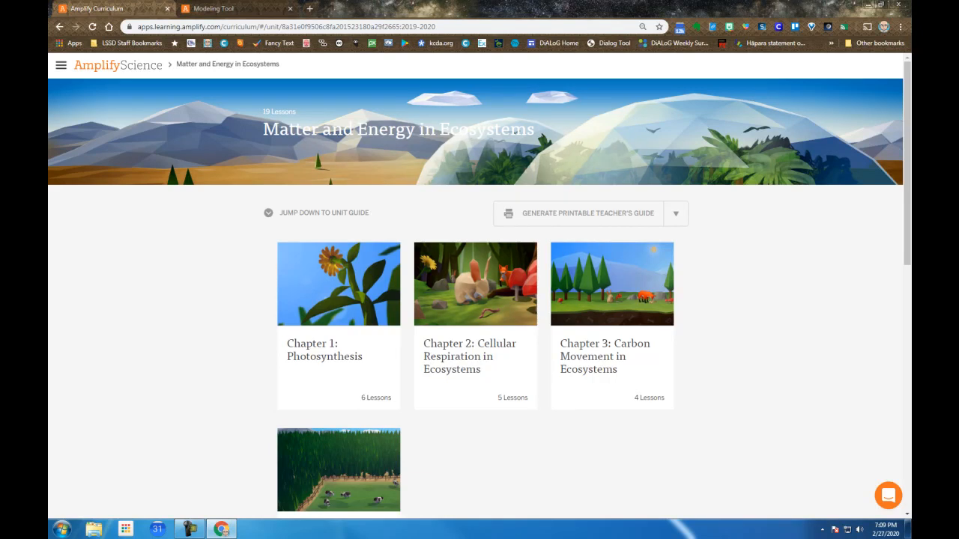
{"action": "mouse_move", "coordinate": [343, 299]}
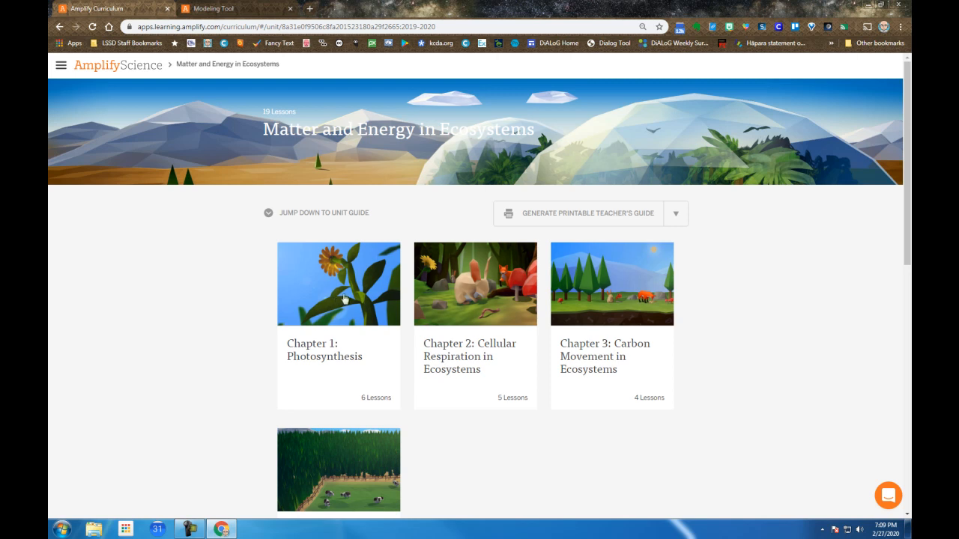
Bring up the Carbon Dioxide in Air ecosystem model with its photosynthesis and respiration processes
{"action": "left_click", "coordinate": [217, 9]}
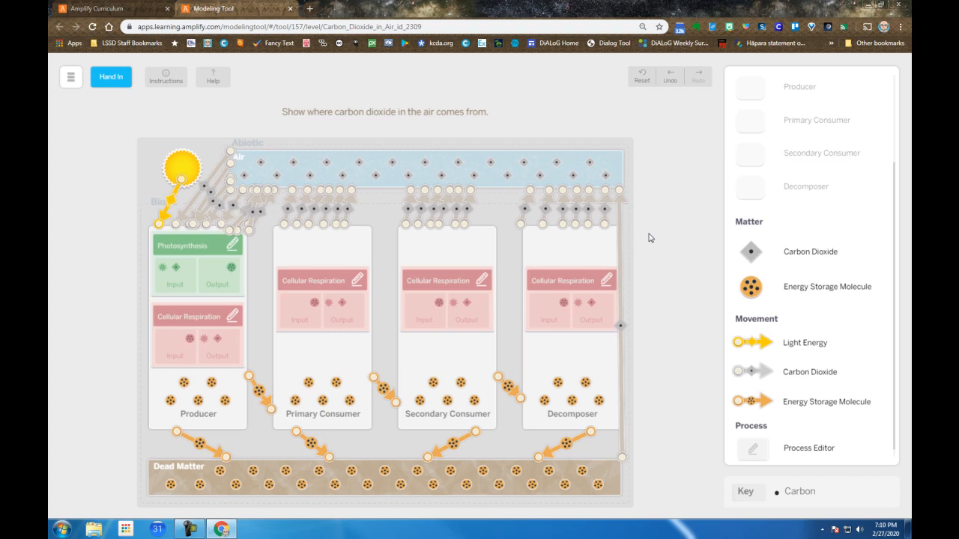
{"action": "mouse_move", "coordinate": [183, 172]}
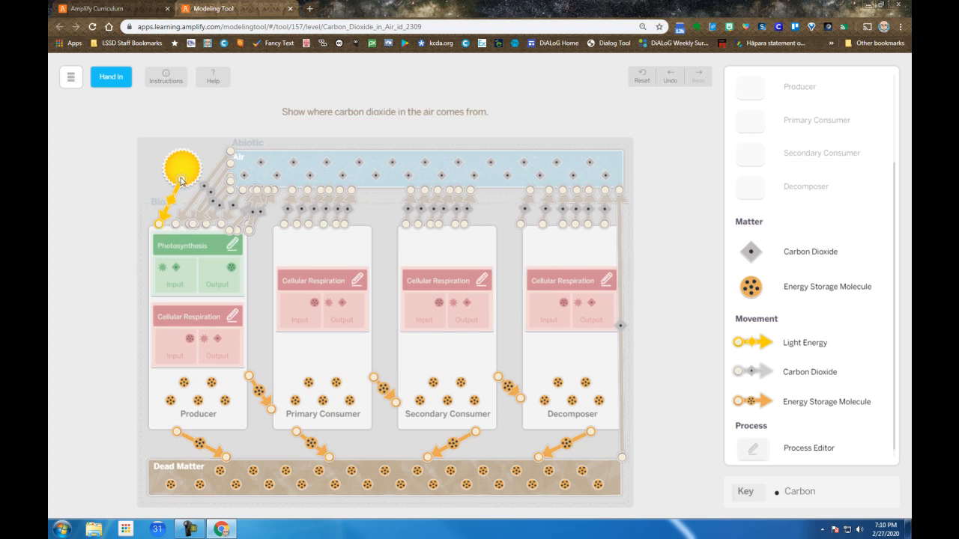
{"action": "mouse_move", "coordinate": [163, 228]}
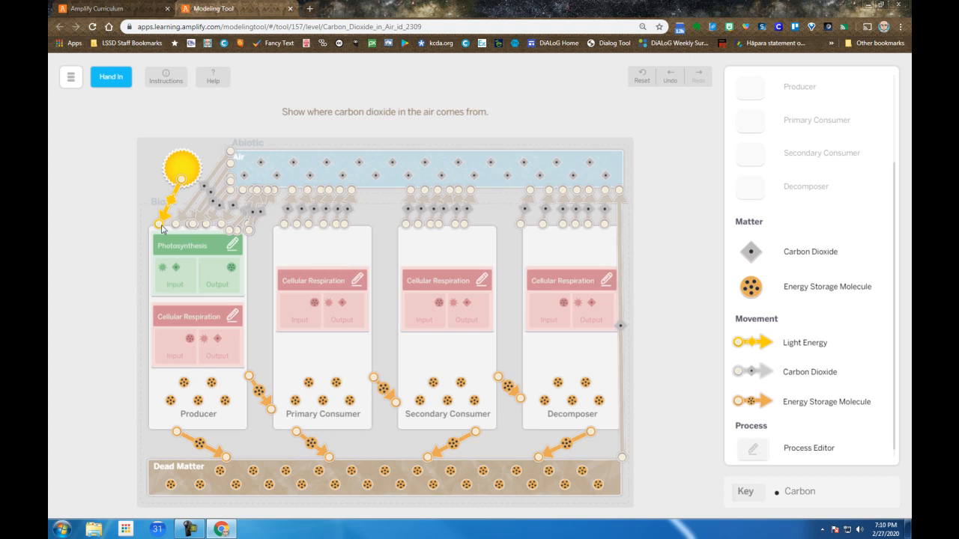
{"action": "mouse_move", "coordinate": [159, 238]}
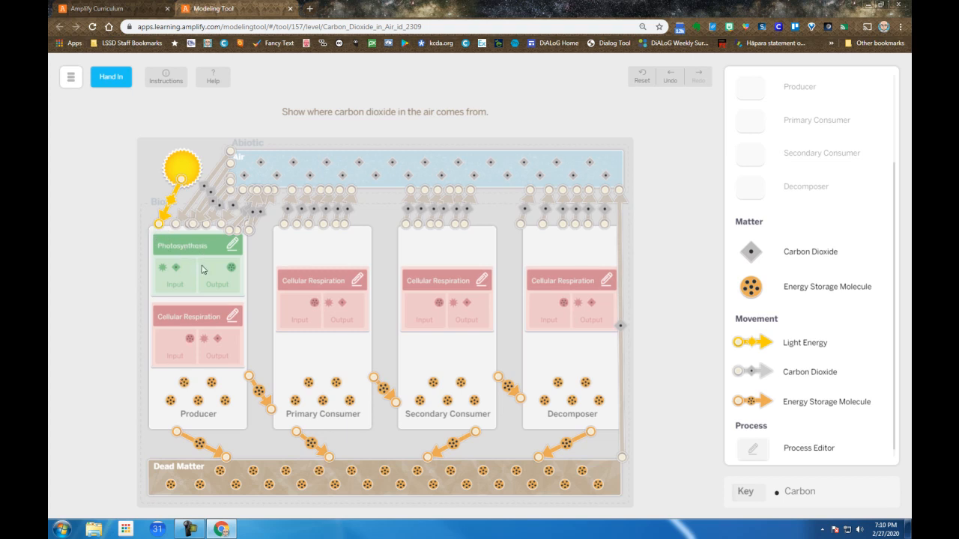
{"action": "mouse_move", "coordinate": [165, 276]}
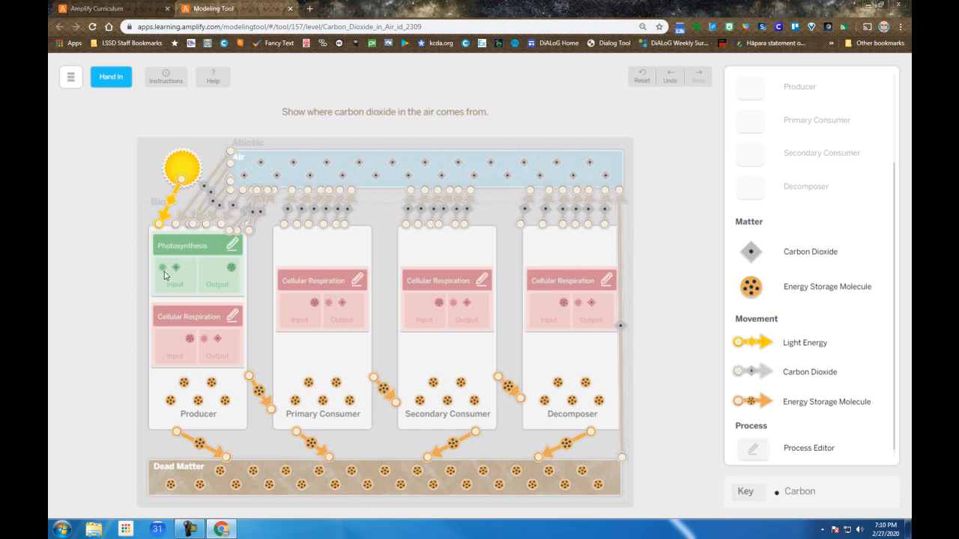
{"action": "mouse_move", "coordinate": [189, 273]}
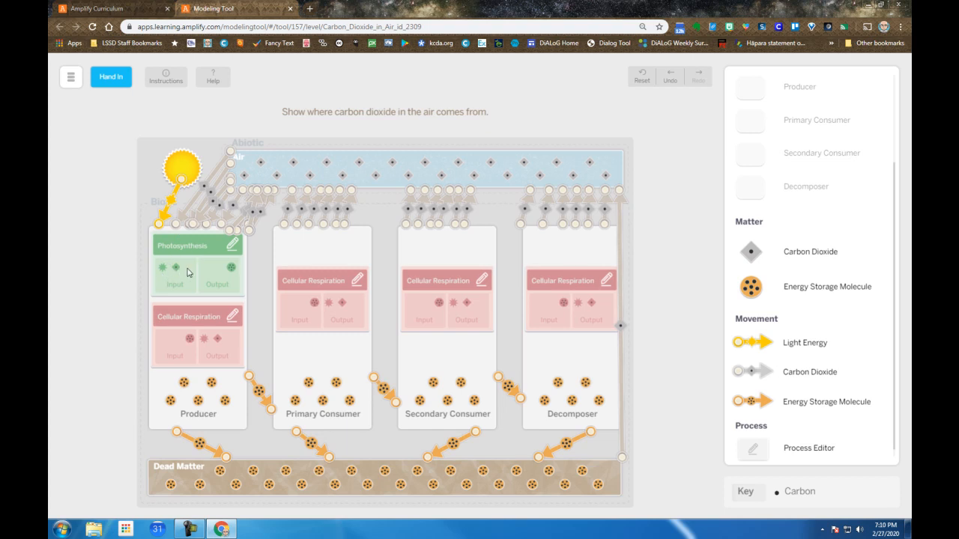
{"action": "mouse_move", "coordinate": [234, 277]}
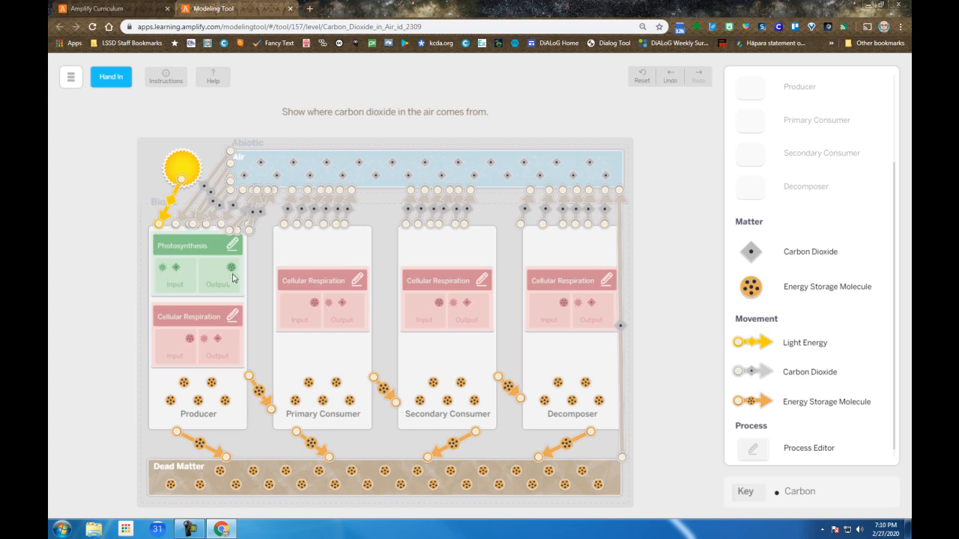
{"action": "mouse_move", "coordinate": [184, 225]}
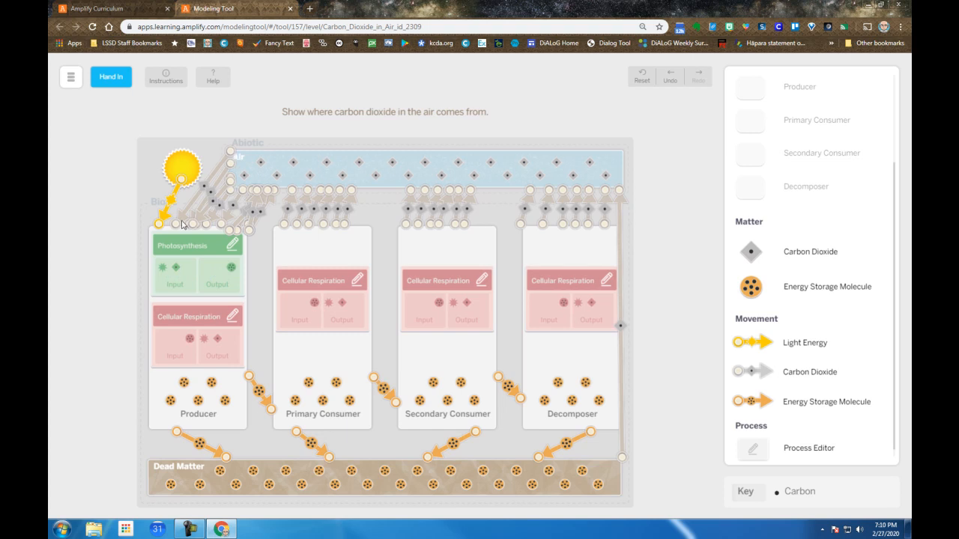
{"action": "mouse_move", "coordinate": [195, 237]}
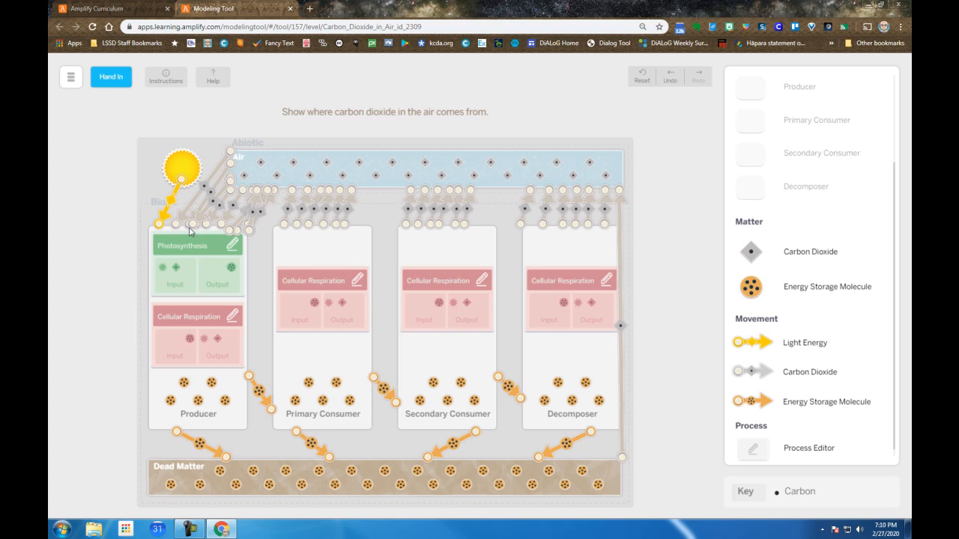
{"action": "mouse_move", "coordinate": [195, 245]}
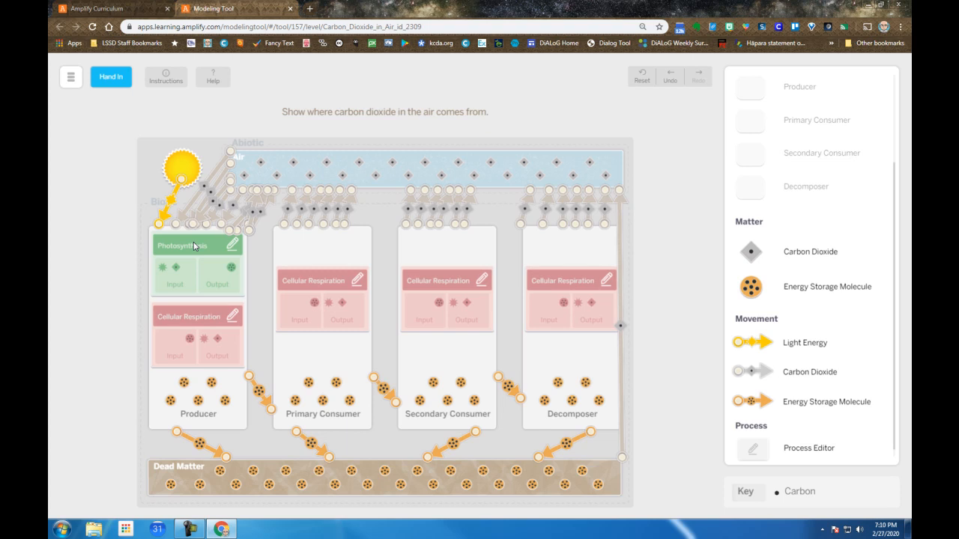
{"action": "mouse_move", "coordinate": [195, 323]}
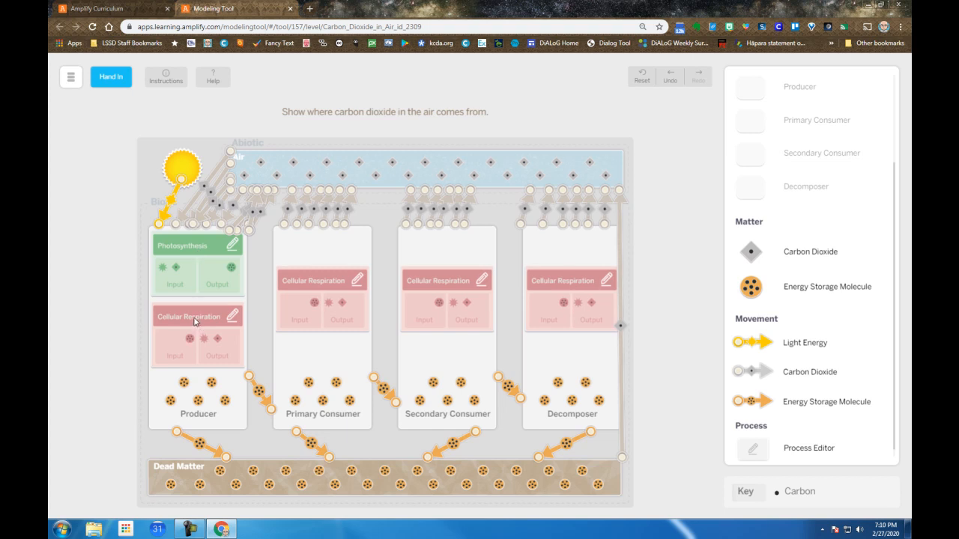
{"action": "mouse_move", "coordinate": [182, 322]}
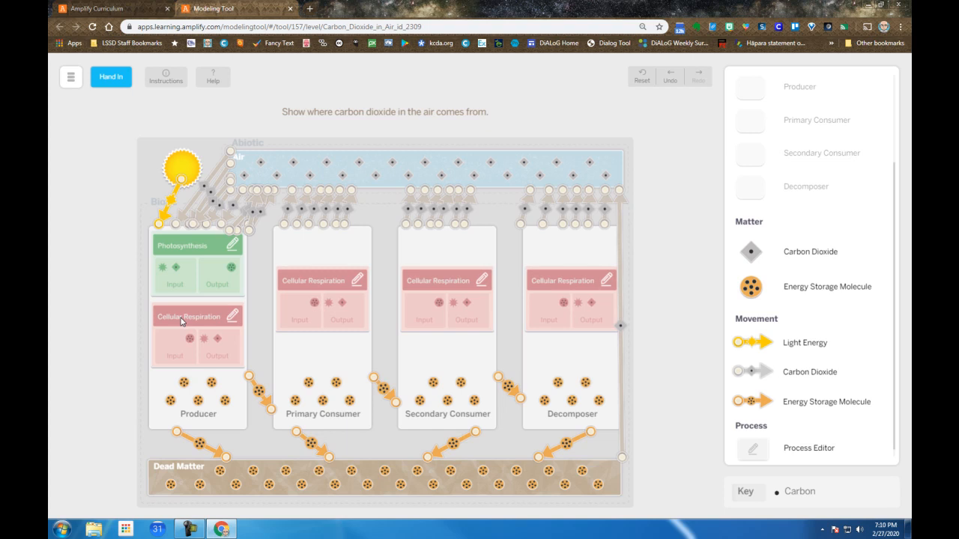
{"action": "mouse_move", "coordinate": [186, 343]}
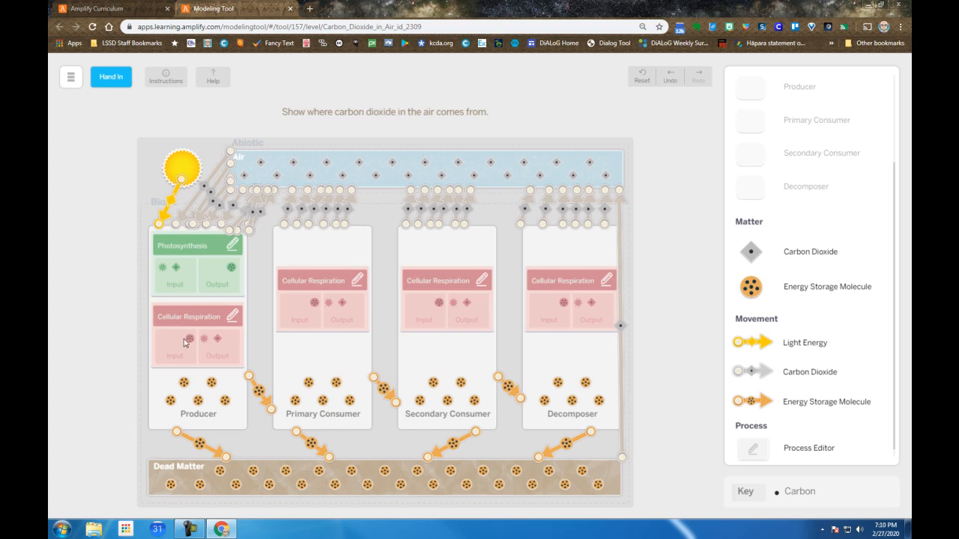
{"action": "mouse_move", "coordinate": [207, 343]}
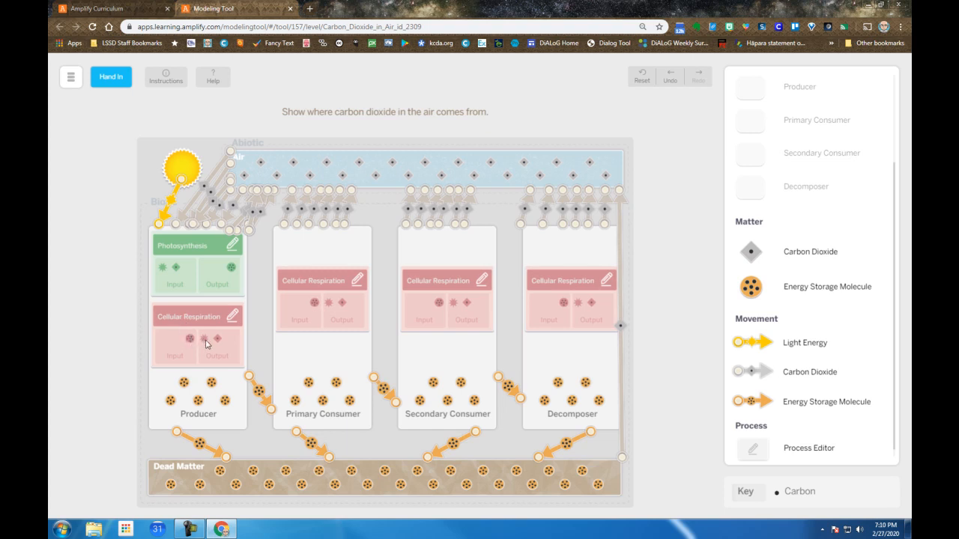
{"action": "mouse_move", "coordinate": [219, 345]}
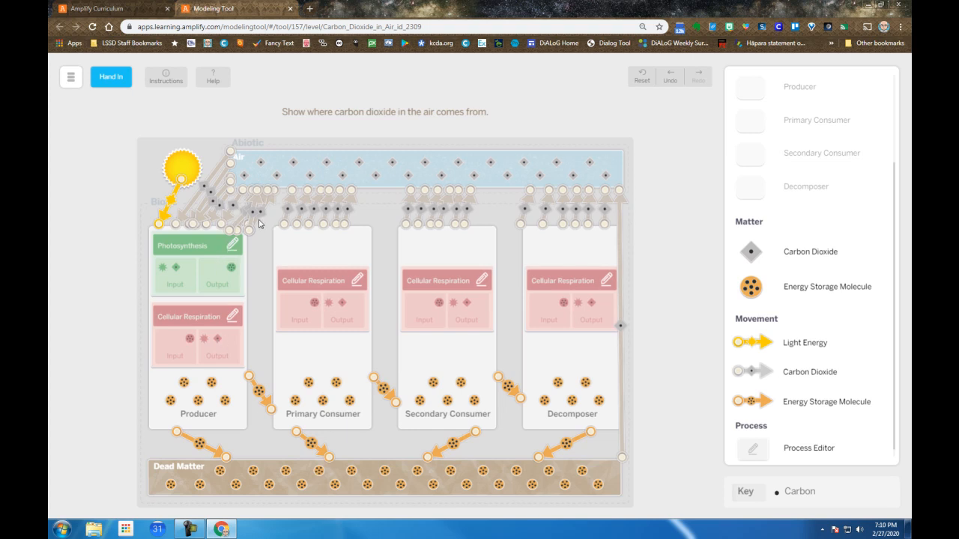
{"action": "mouse_move", "coordinate": [273, 185]}
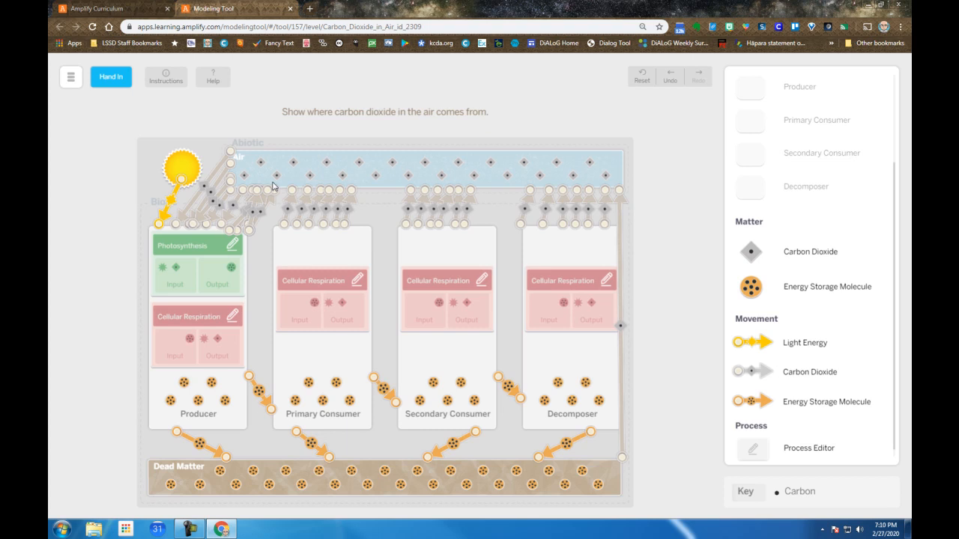
{"action": "mouse_move", "coordinate": [201, 401]}
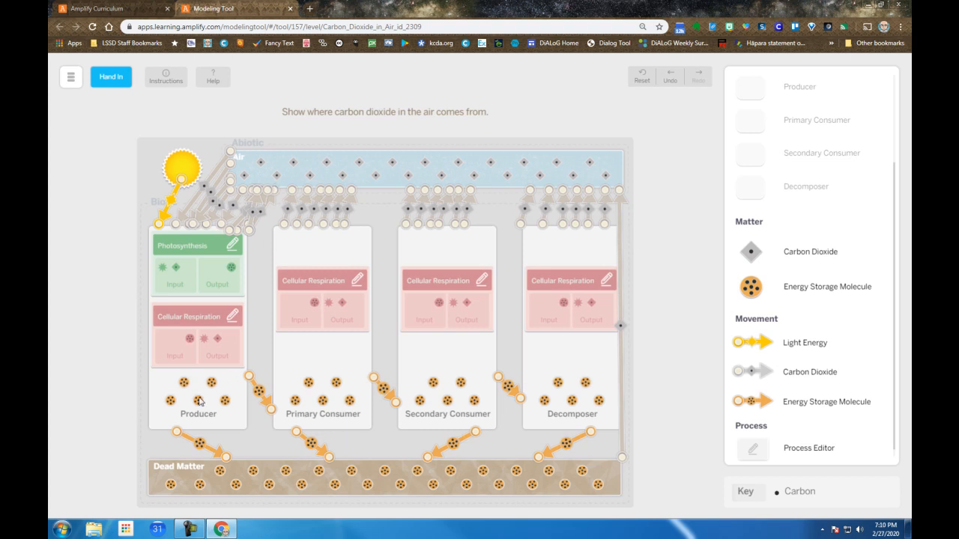
{"action": "mouse_move", "coordinate": [194, 393]}
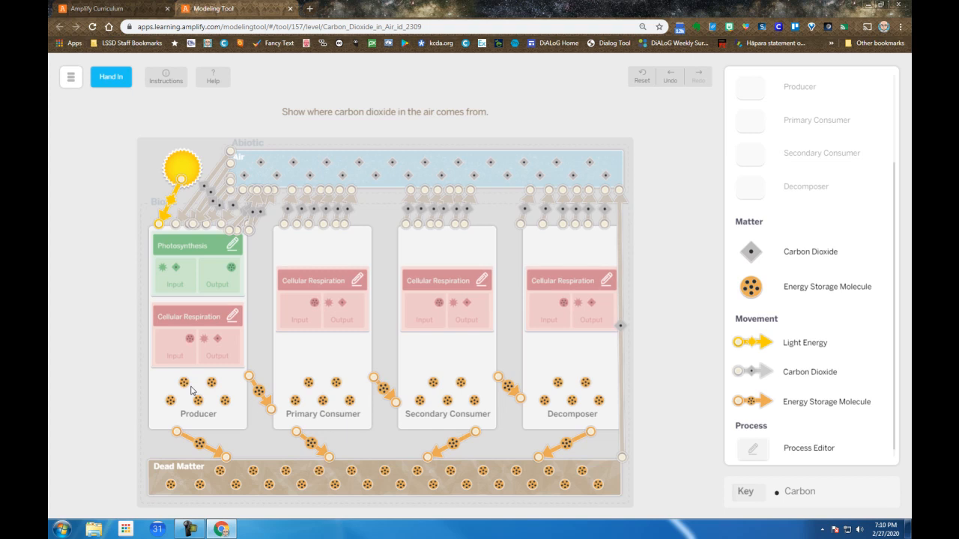
{"action": "mouse_move", "coordinate": [177, 438]}
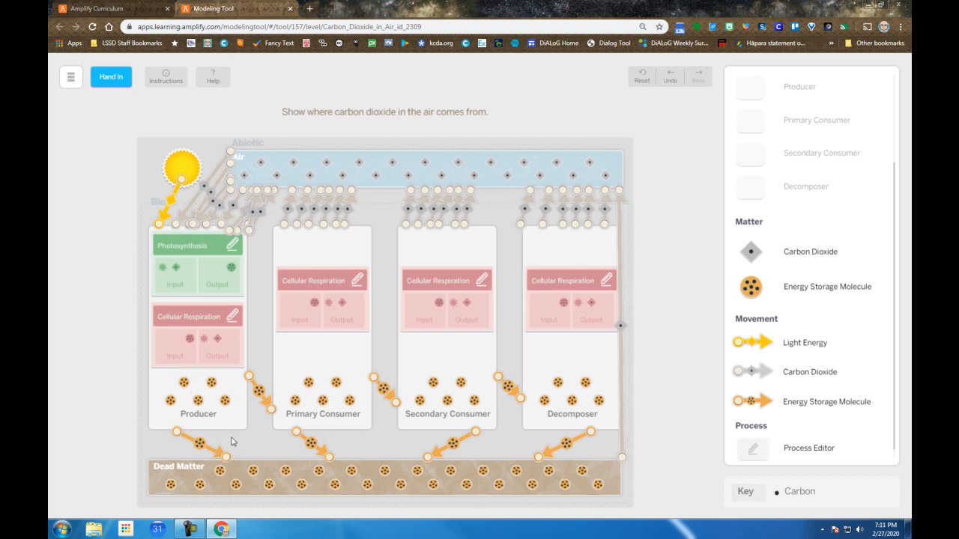
{"action": "mouse_move", "coordinate": [221, 428]}
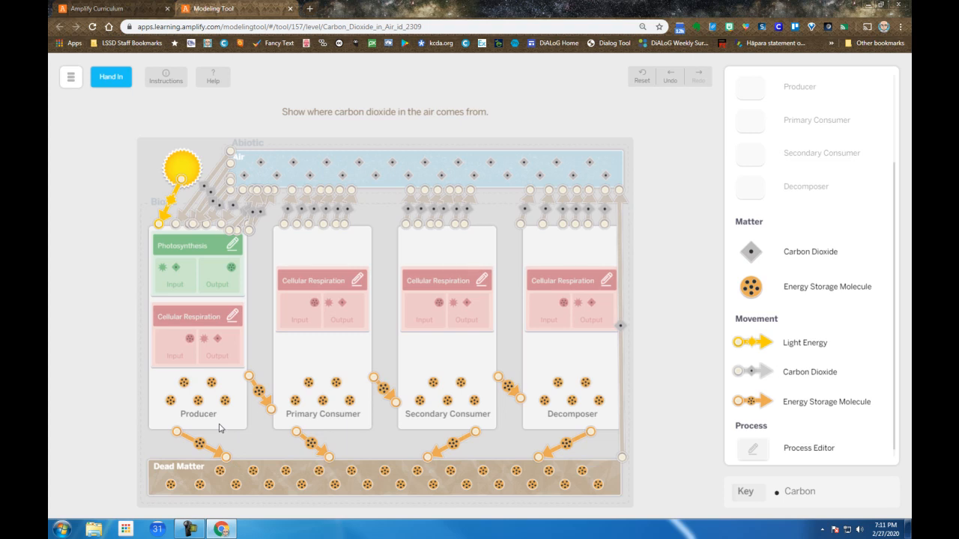
{"action": "mouse_move", "coordinate": [221, 383]}
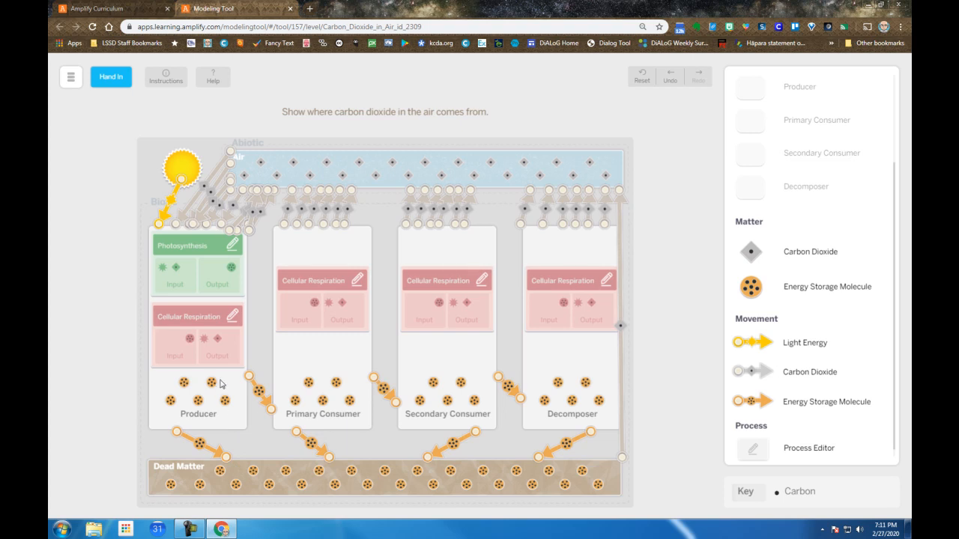
{"action": "mouse_move", "coordinate": [241, 377]}
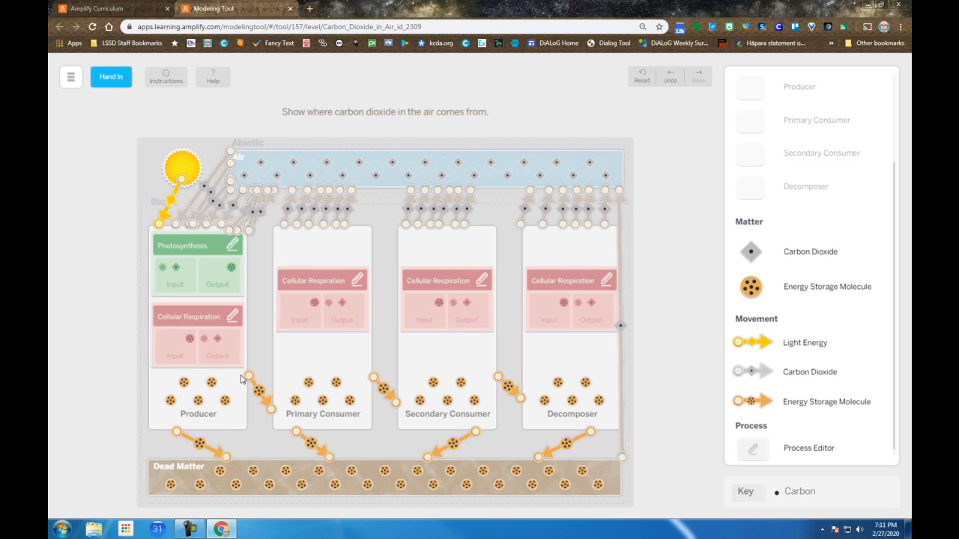
{"action": "mouse_move", "coordinate": [312, 392]}
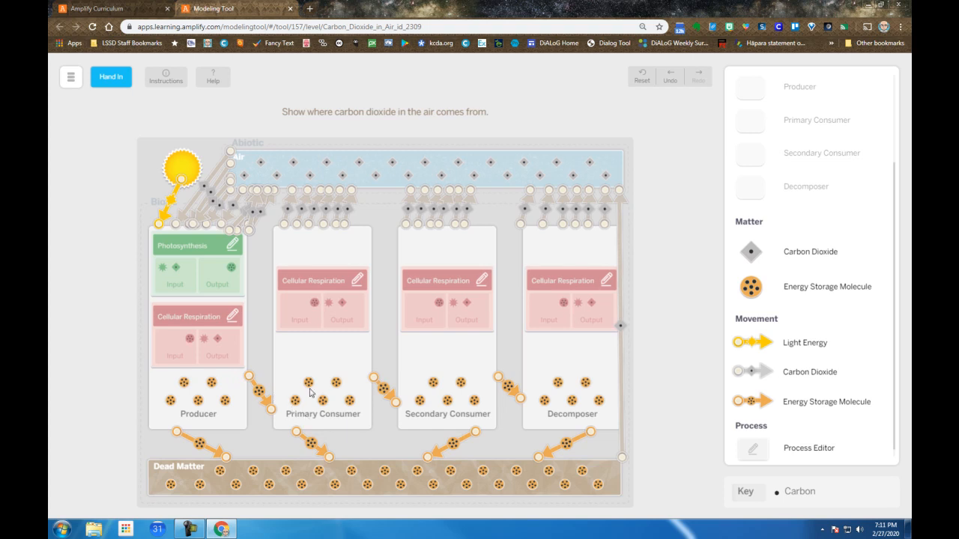
{"action": "mouse_move", "coordinate": [298, 383]}
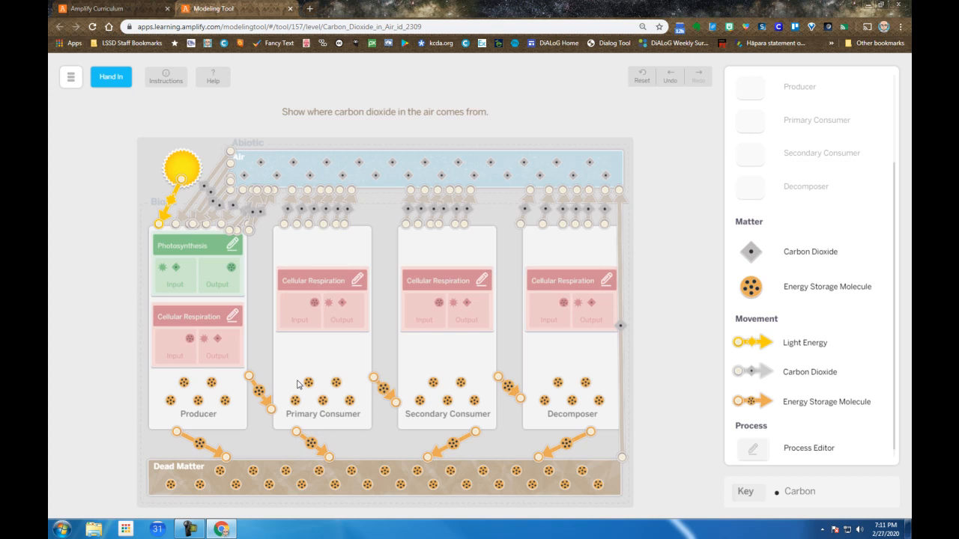
{"action": "mouse_move", "coordinate": [299, 302]}
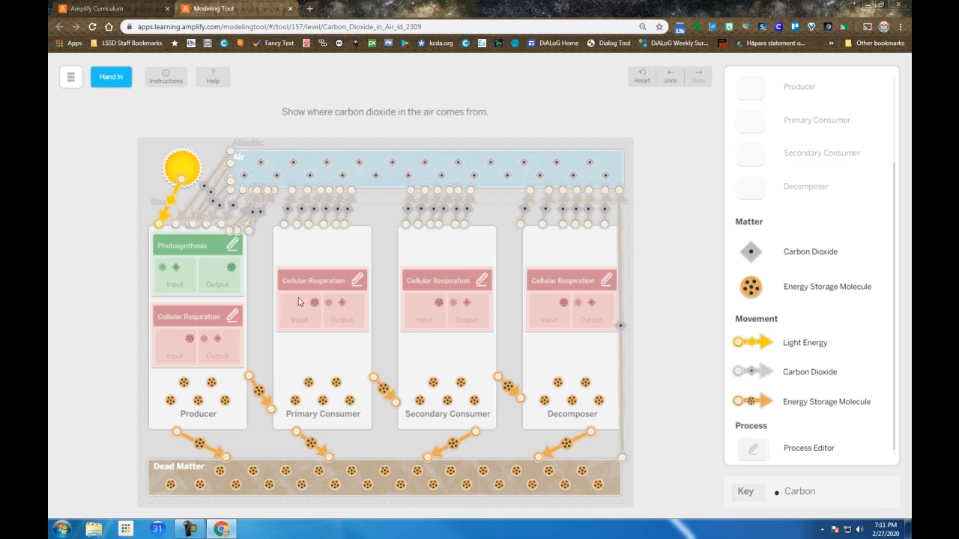
{"action": "mouse_move", "coordinate": [312, 183]}
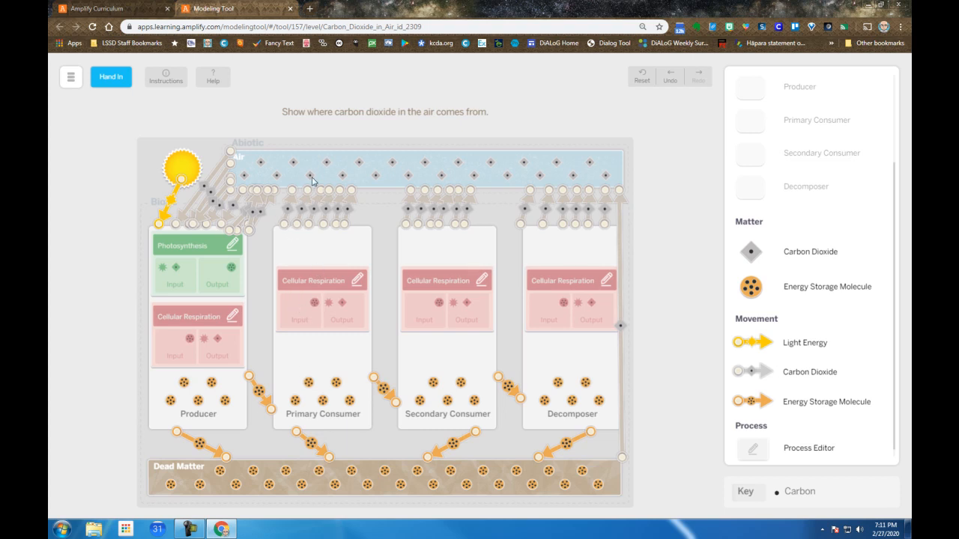
{"action": "mouse_move", "coordinate": [354, 180]}
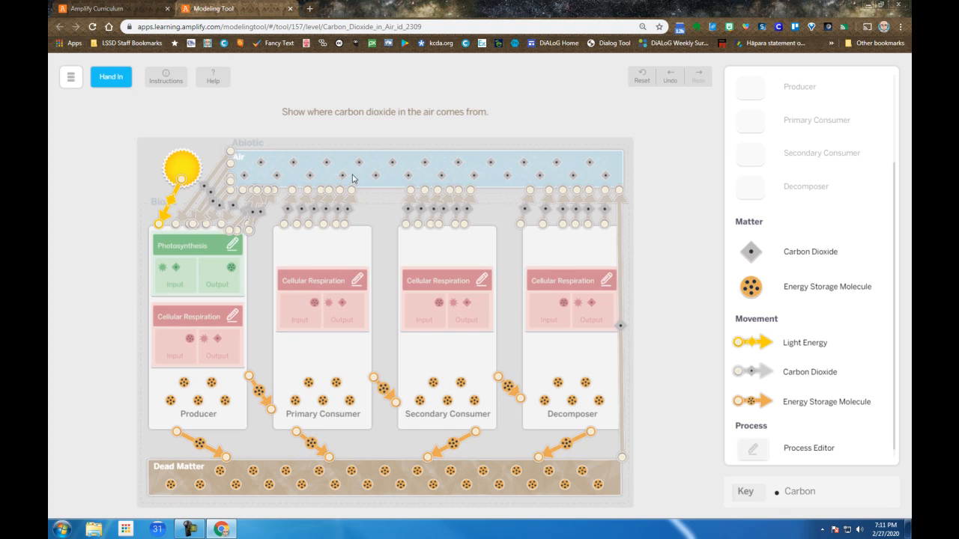
{"action": "mouse_move", "coordinate": [307, 232]}
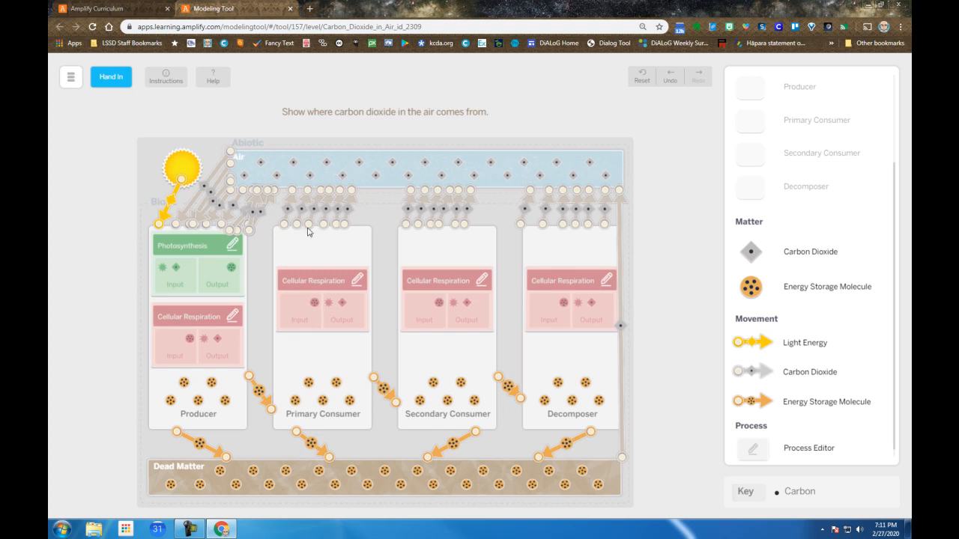
{"action": "mouse_move", "coordinate": [311, 297]}
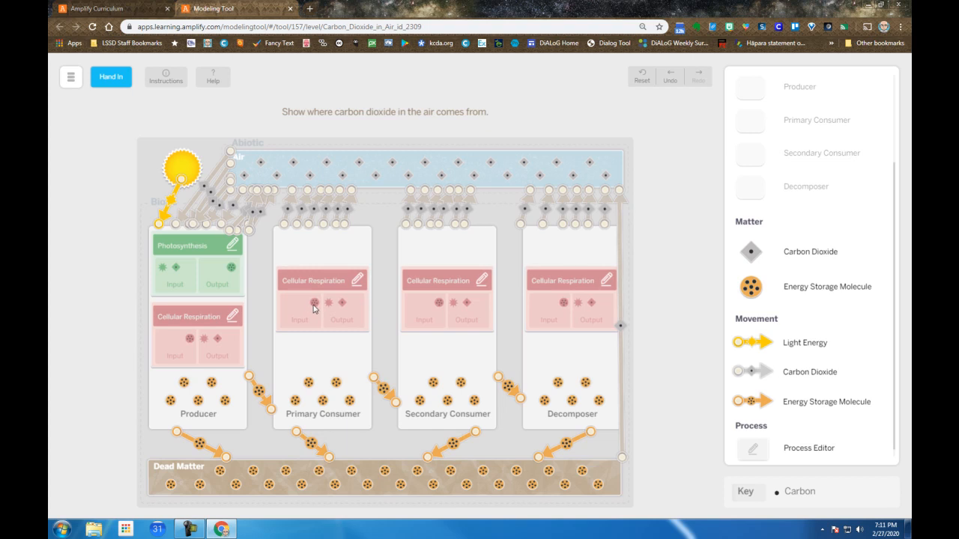
{"action": "mouse_move", "coordinate": [330, 309]}
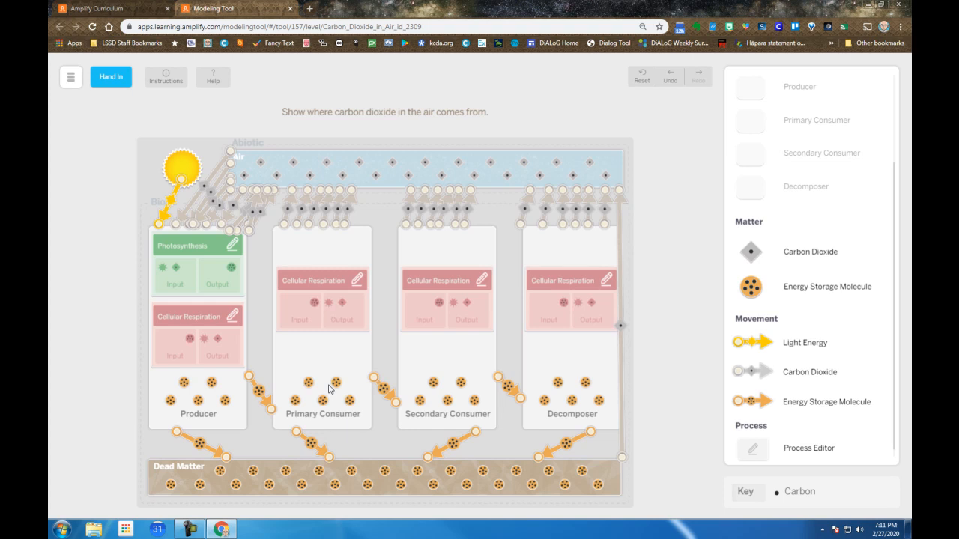
{"action": "mouse_move", "coordinate": [302, 378]}
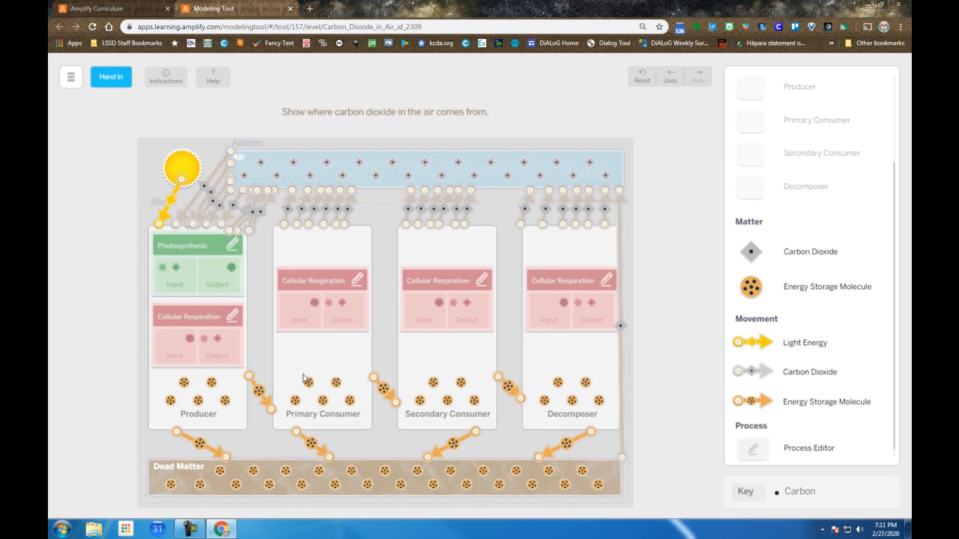
{"action": "mouse_move", "coordinate": [335, 390]}
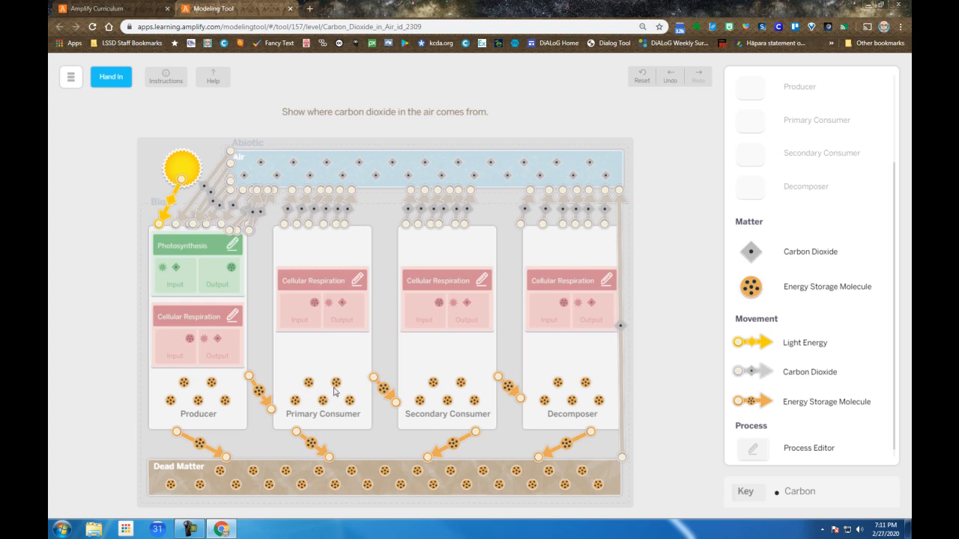
{"action": "mouse_move", "coordinate": [306, 429]}
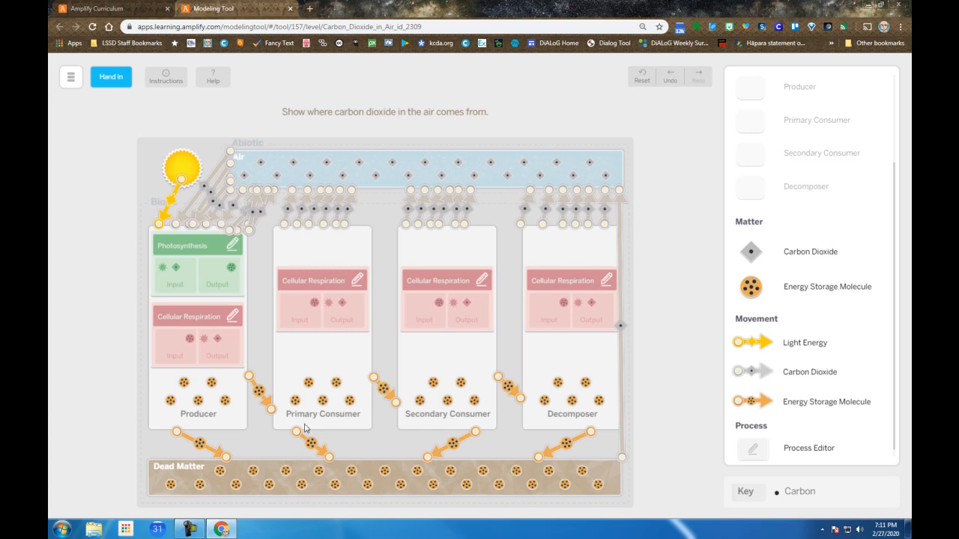
{"action": "mouse_move", "coordinate": [307, 444]}
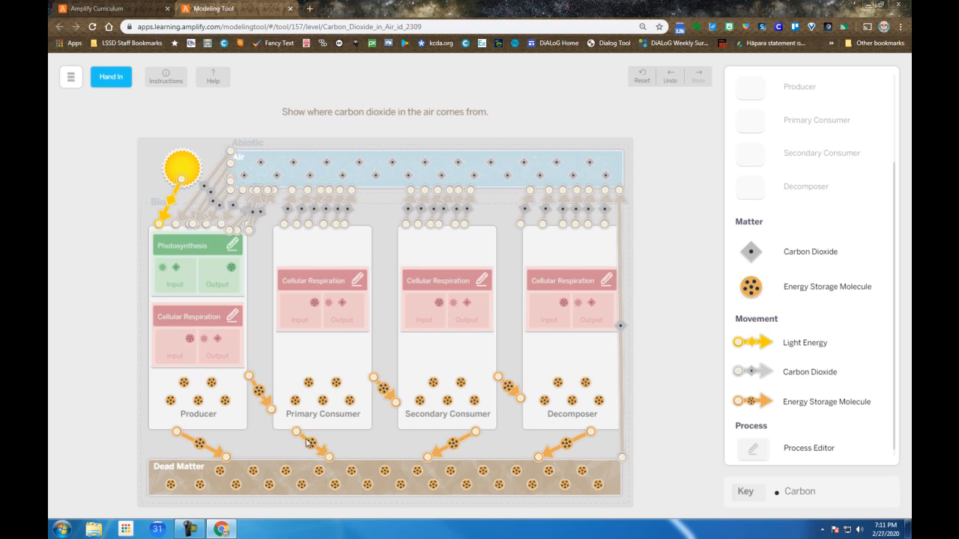
{"action": "mouse_move", "coordinate": [377, 479]}
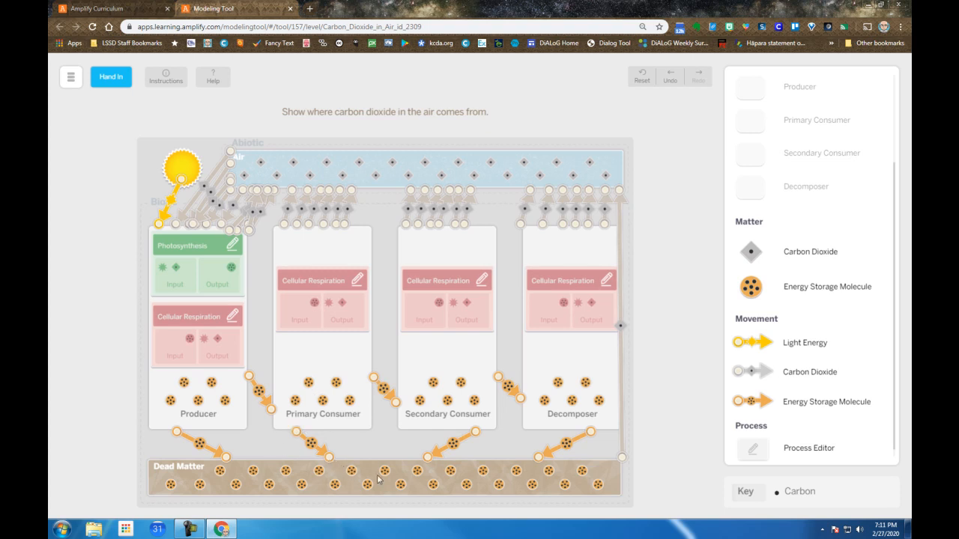
{"action": "mouse_move", "coordinate": [375, 473]}
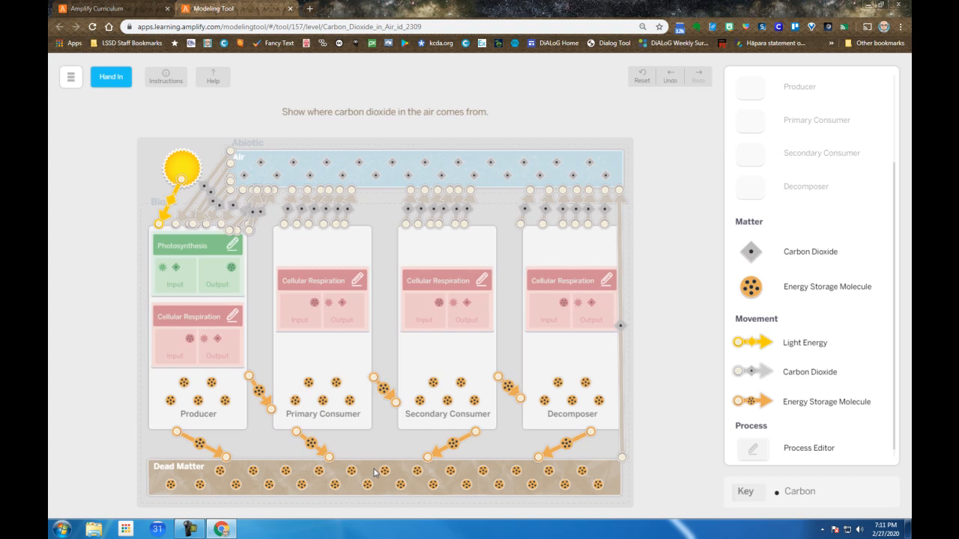
{"action": "mouse_move", "coordinate": [367, 387]}
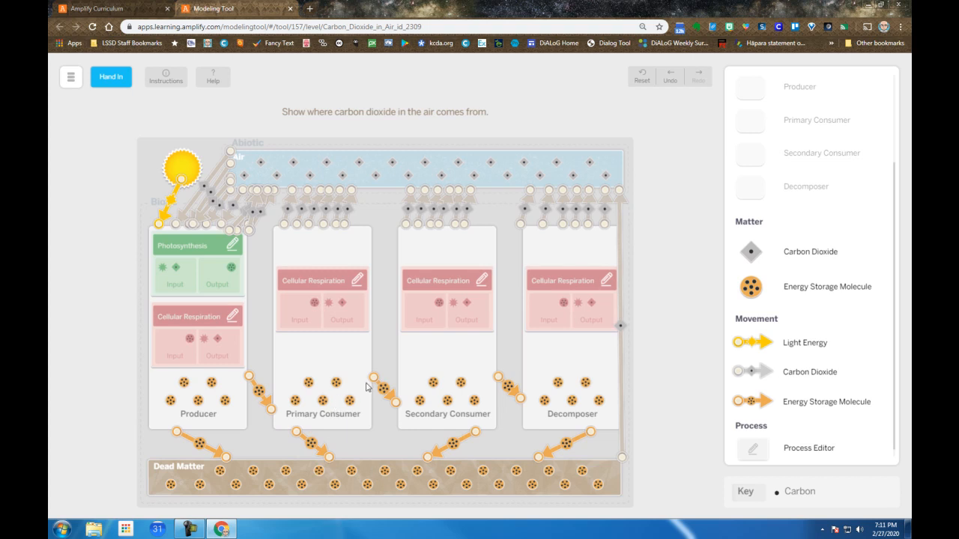
{"action": "mouse_move", "coordinate": [348, 354]}
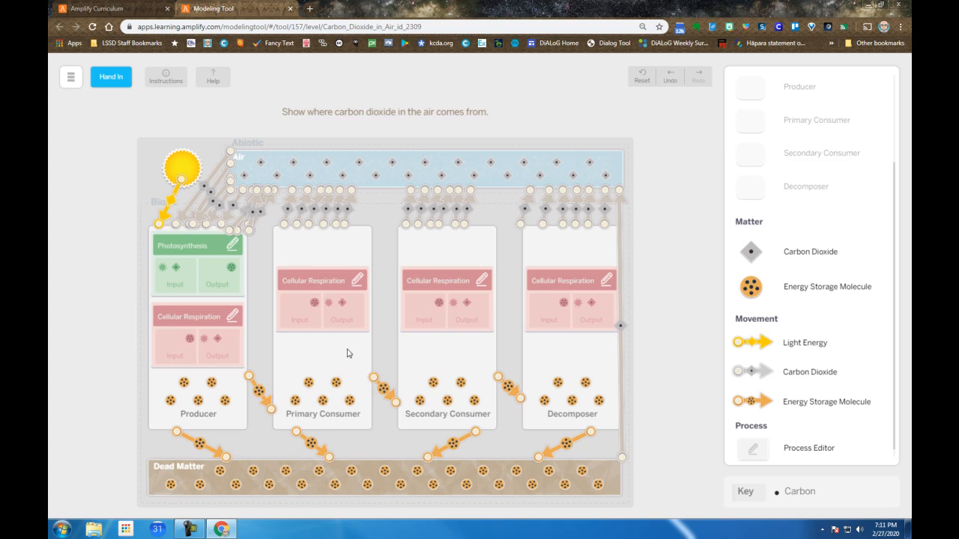
{"action": "mouse_move", "coordinate": [399, 406]}
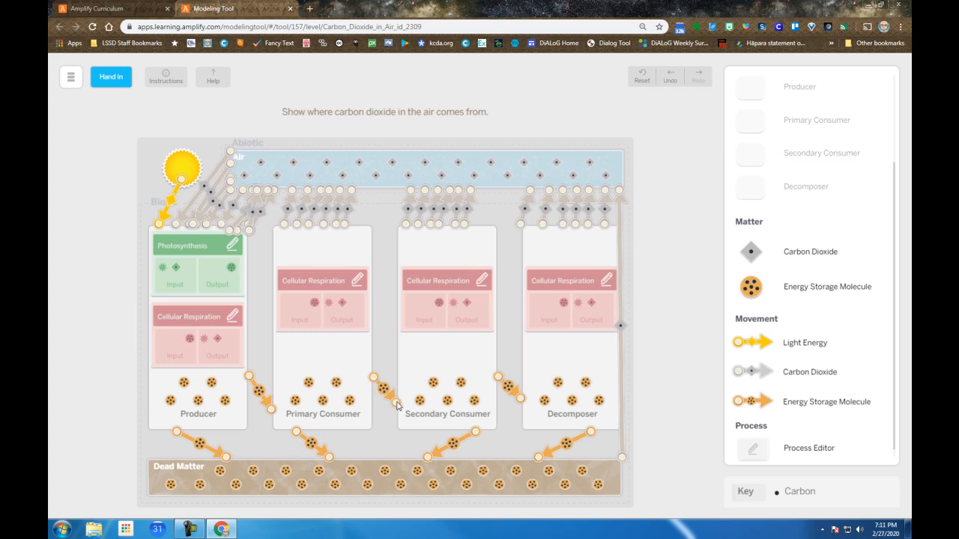
{"action": "mouse_move", "coordinate": [442, 411]}
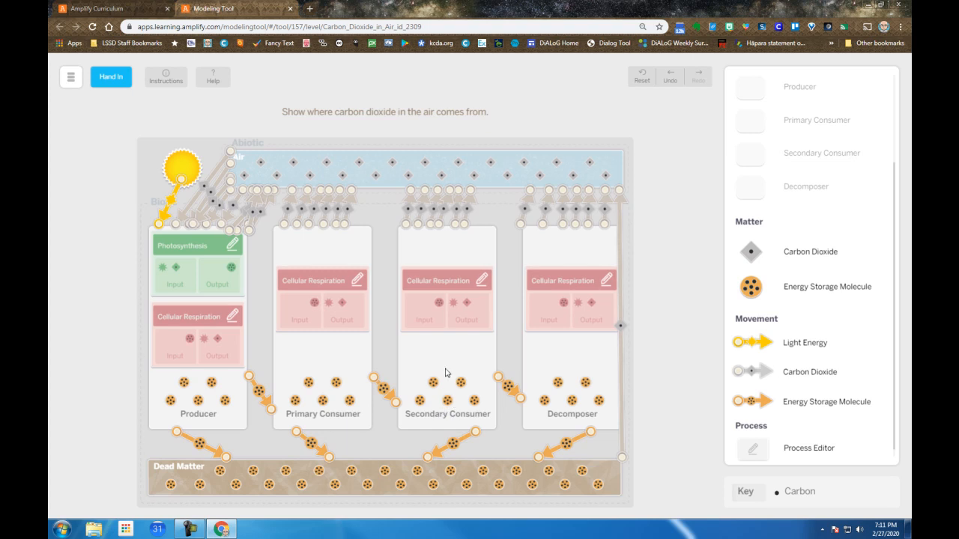
{"action": "mouse_move", "coordinate": [443, 285]}
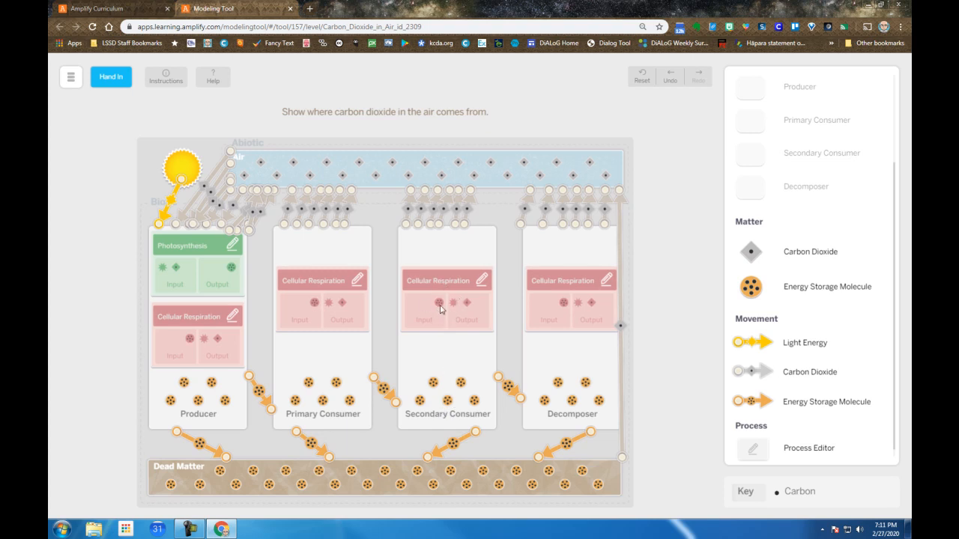
{"action": "mouse_move", "coordinate": [419, 234]}
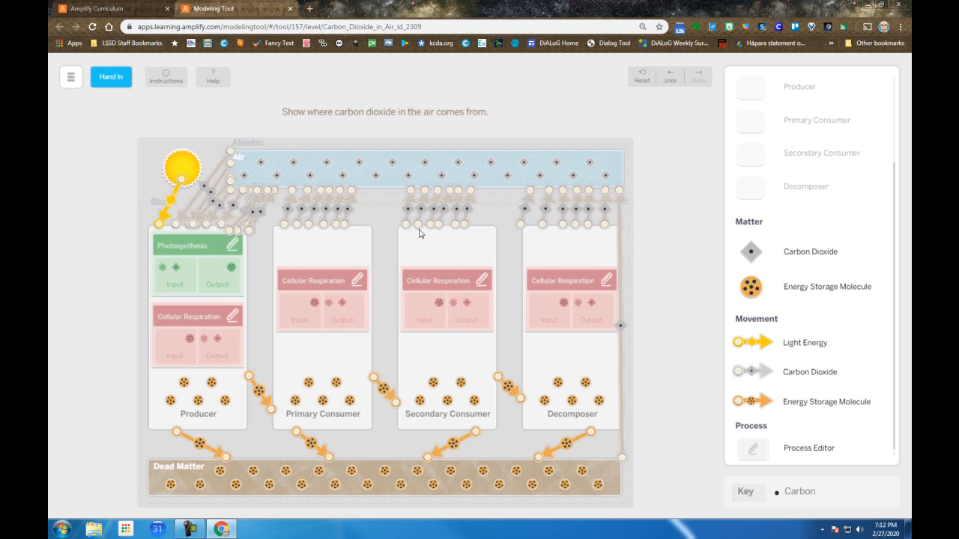
{"action": "mouse_move", "coordinate": [450, 167]}
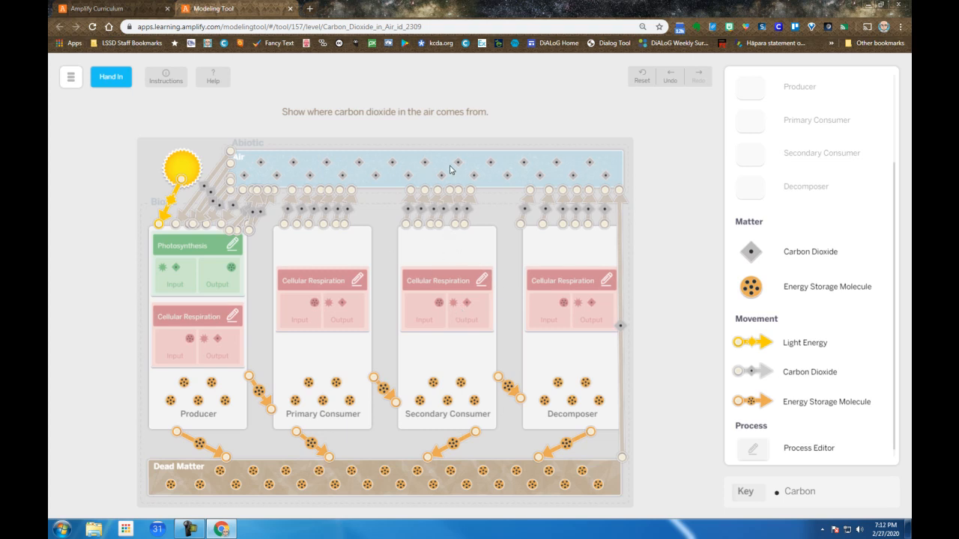
{"action": "mouse_move", "coordinate": [447, 449]}
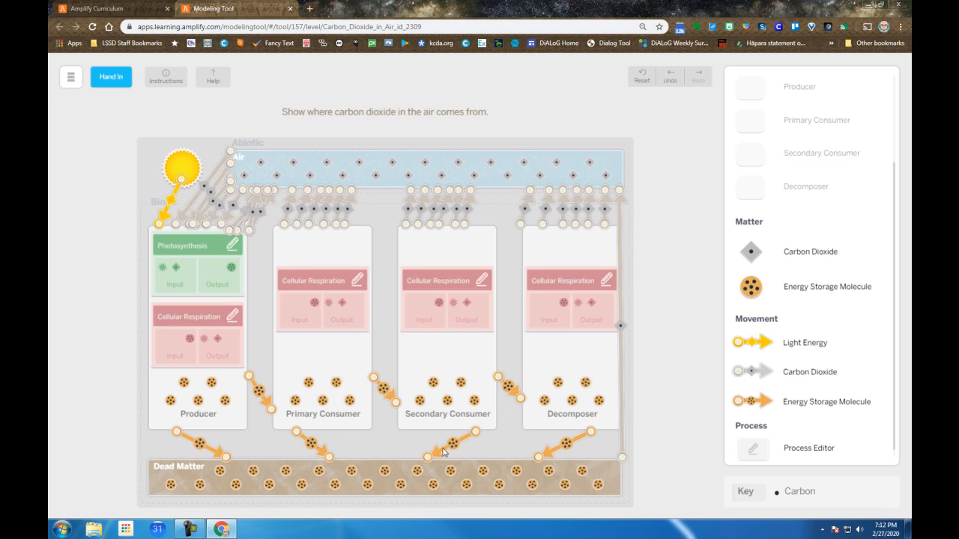
{"action": "mouse_move", "coordinate": [465, 374]}
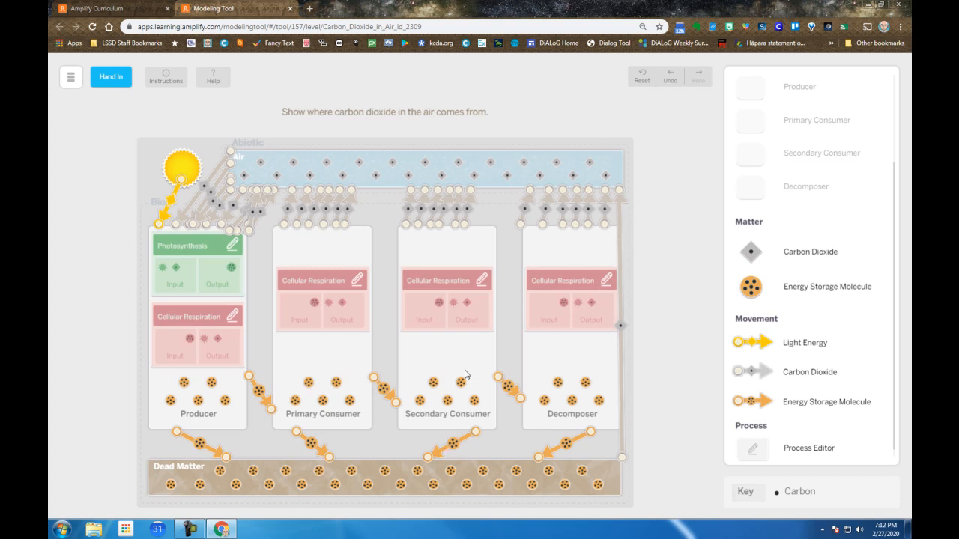
{"action": "mouse_move", "coordinate": [524, 398]}
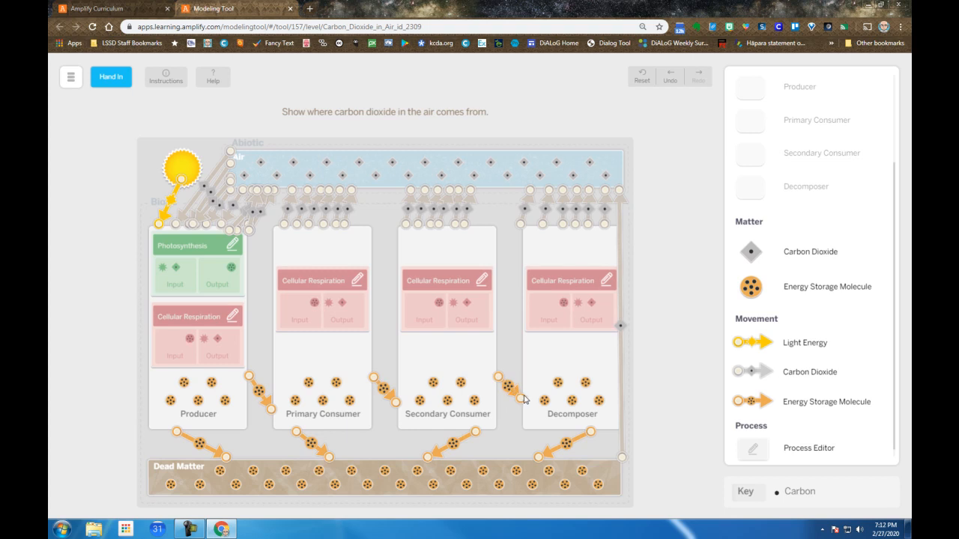
{"action": "mouse_move", "coordinate": [492, 411]}
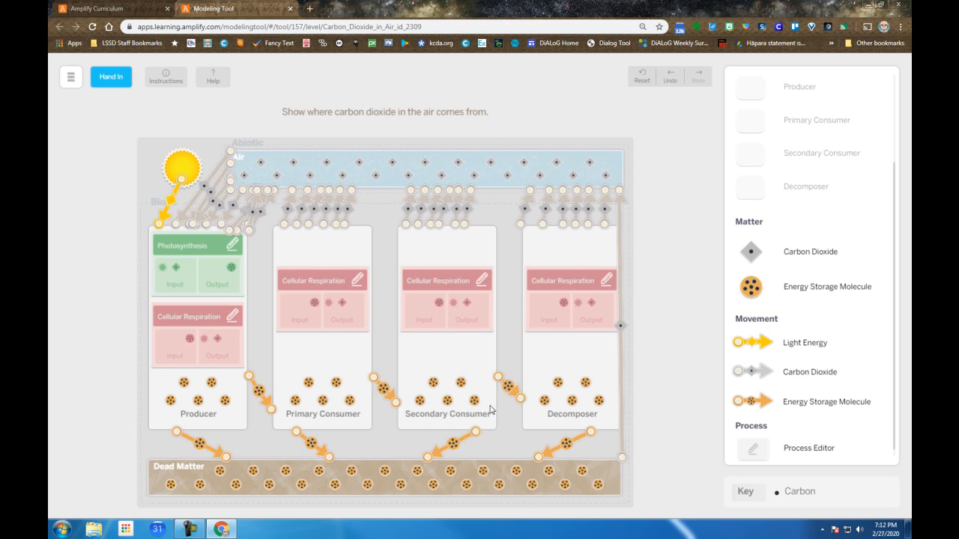
{"action": "mouse_move", "coordinate": [563, 359]}
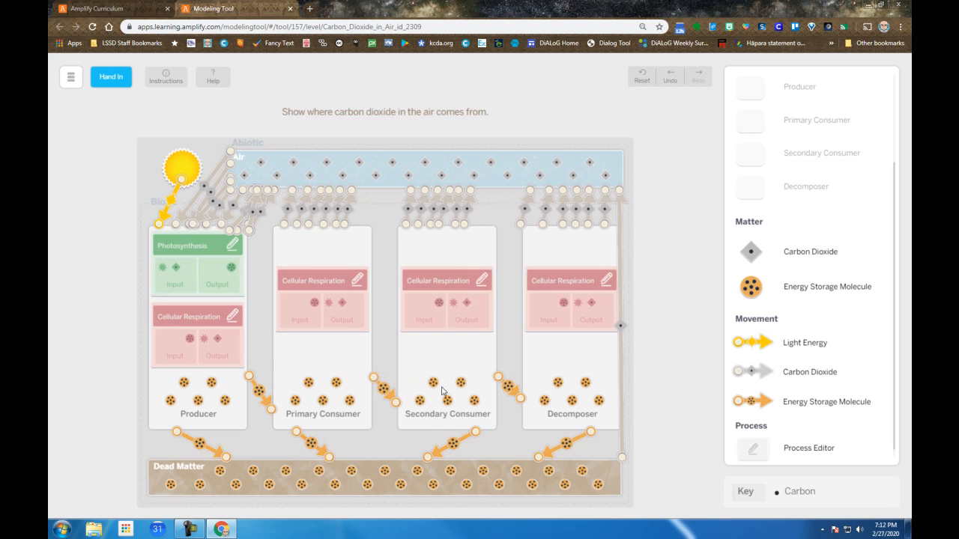
{"action": "mouse_move", "coordinate": [508, 436]}
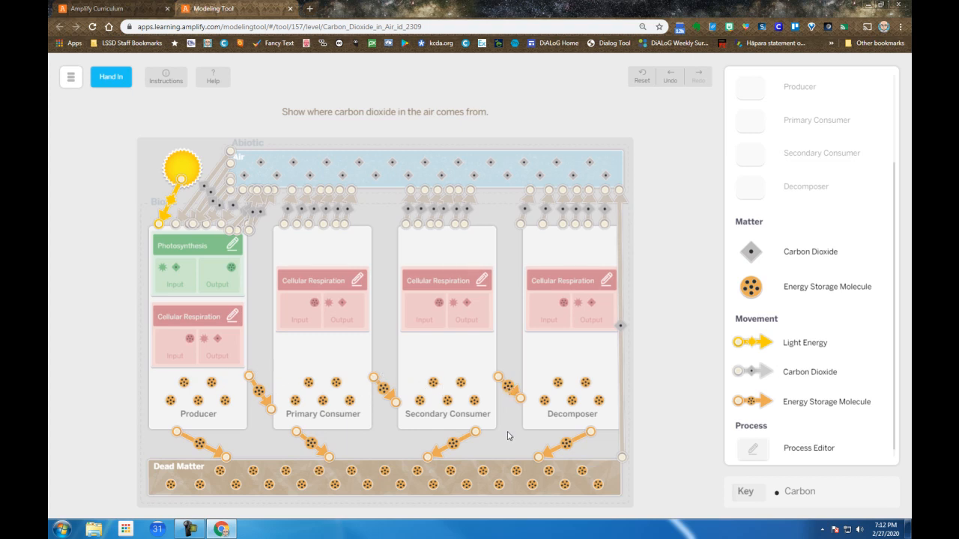
{"action": "mouse_move", "coordinate": [509, 391]}
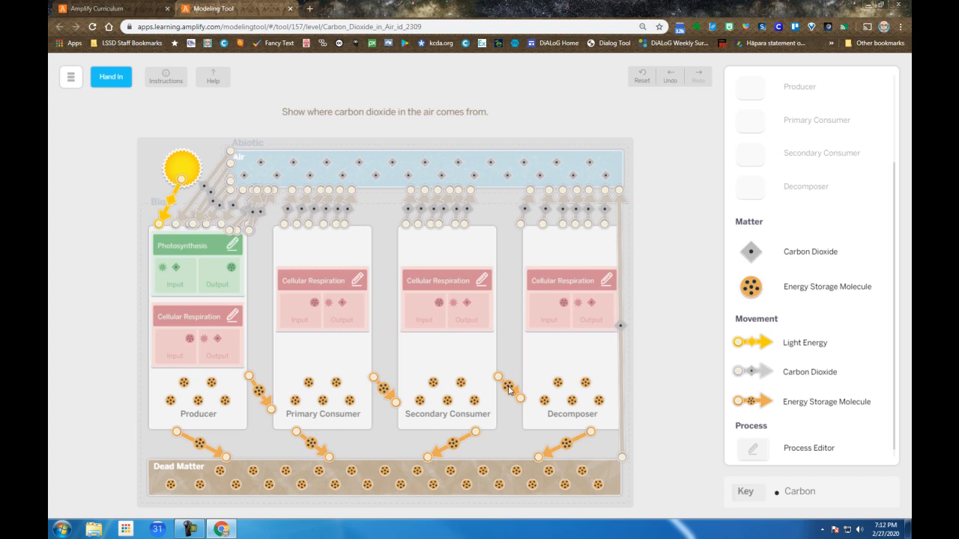
{"action": "mouse_move", "coordinate": [472, 354]}
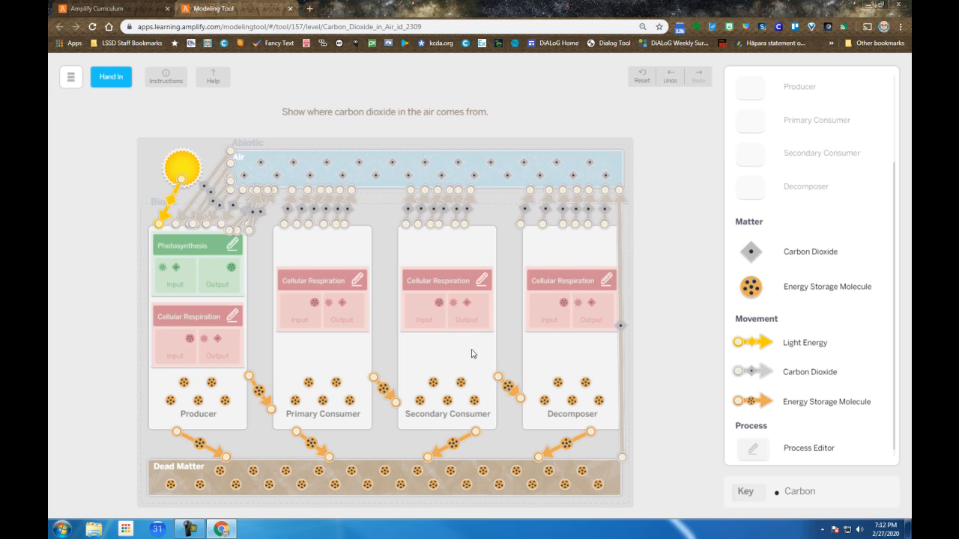
{"action": "mouse_move", "coordinate": [559, 387]}
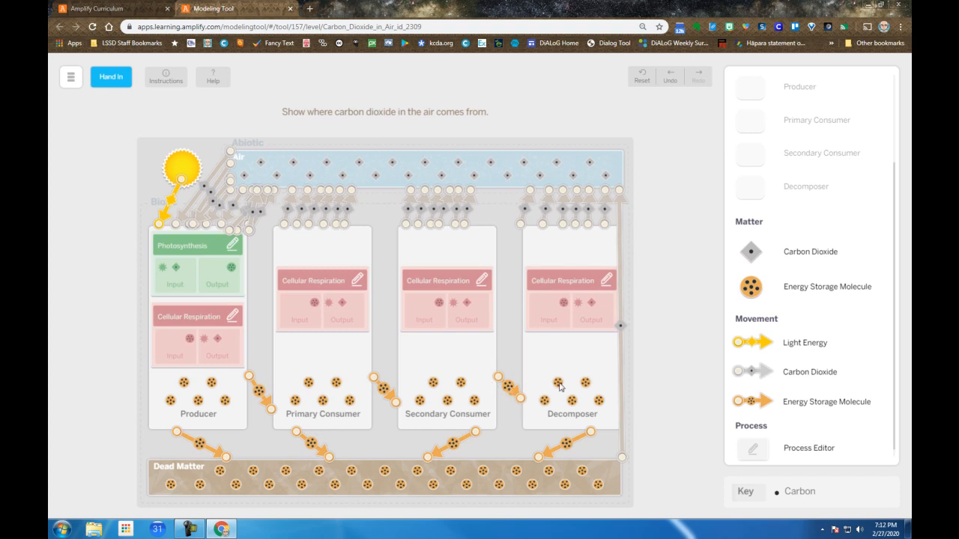
{"action": "mouse_move", "coordinate": [404, 463]}
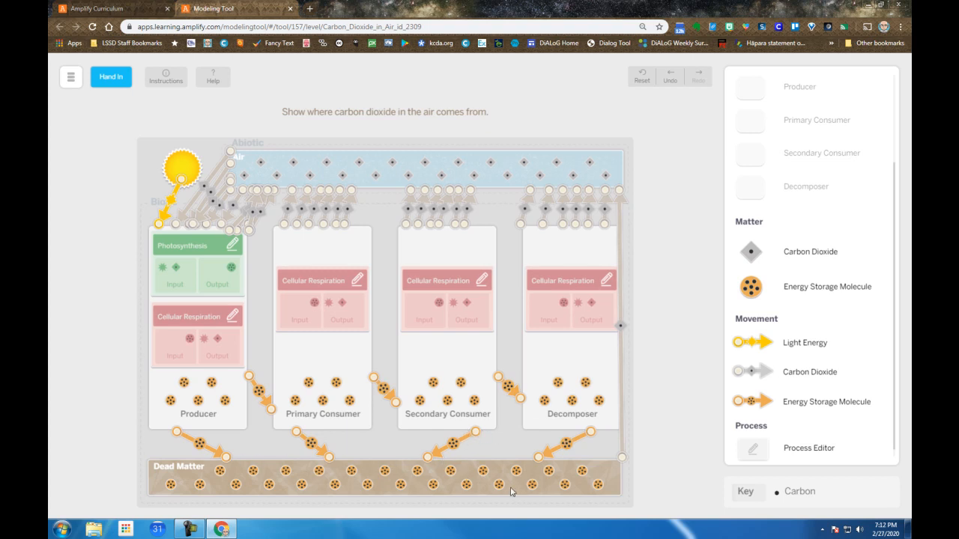
{"action": "mouse_move", "coordinate": [551, 403]}
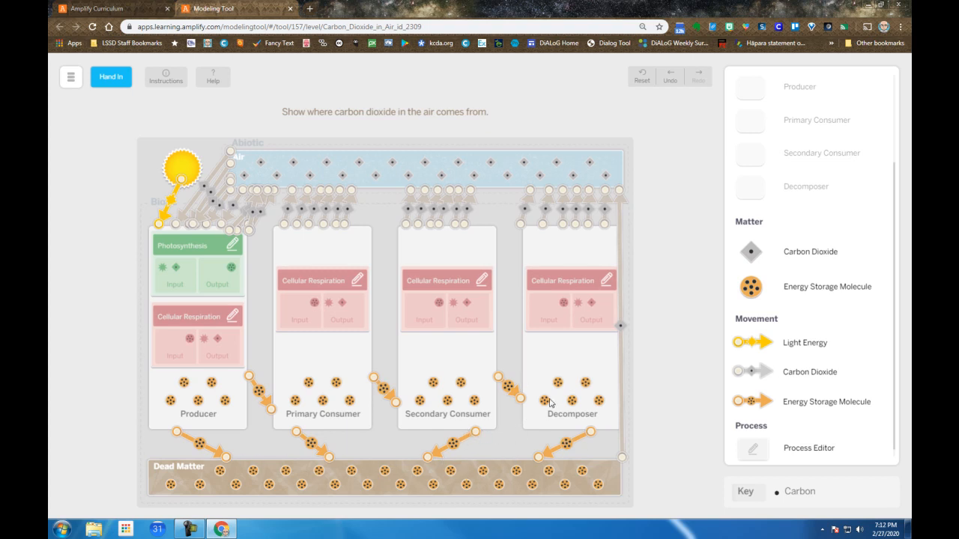
{"action": "mouse_move", "coordinate": [553, 305]}
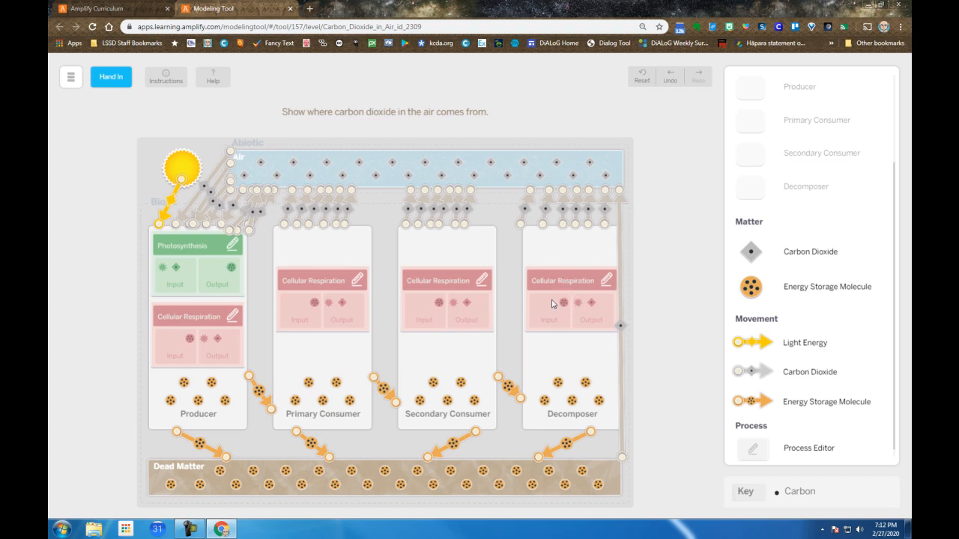
{"action": "mouse_move", "coordinate": [526, 242]}
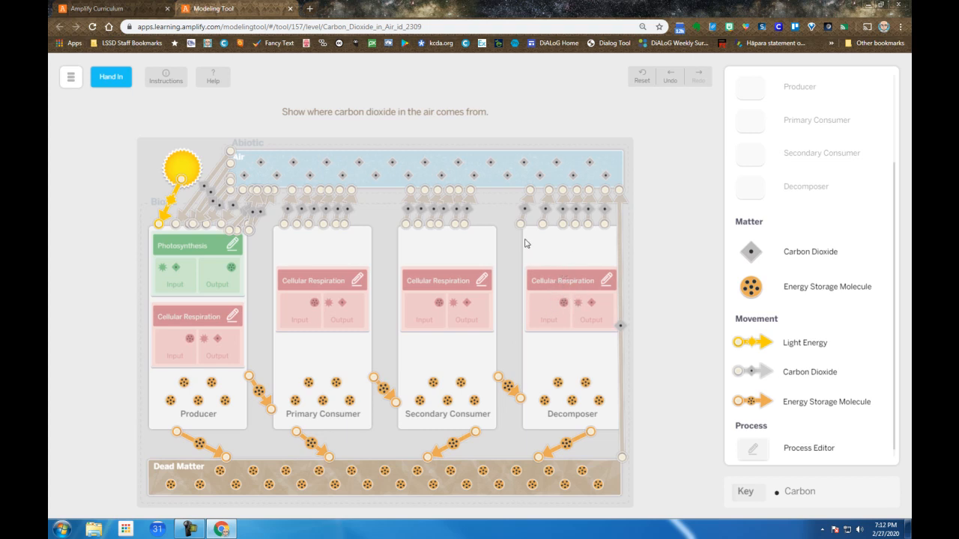
{"action": "mouse_move", "coordinate": [570, 186]}
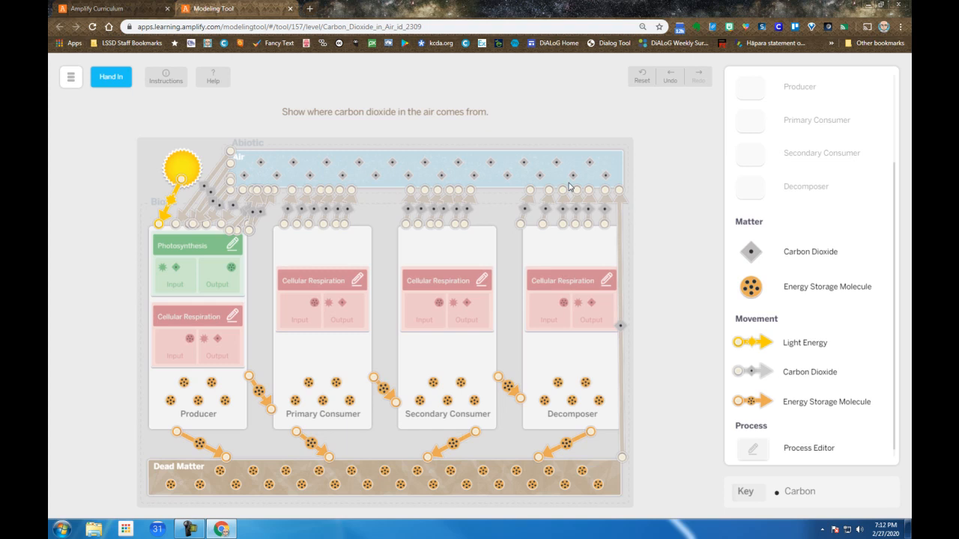
{"action": "mouse_move", "coordinate": [567, 291]}
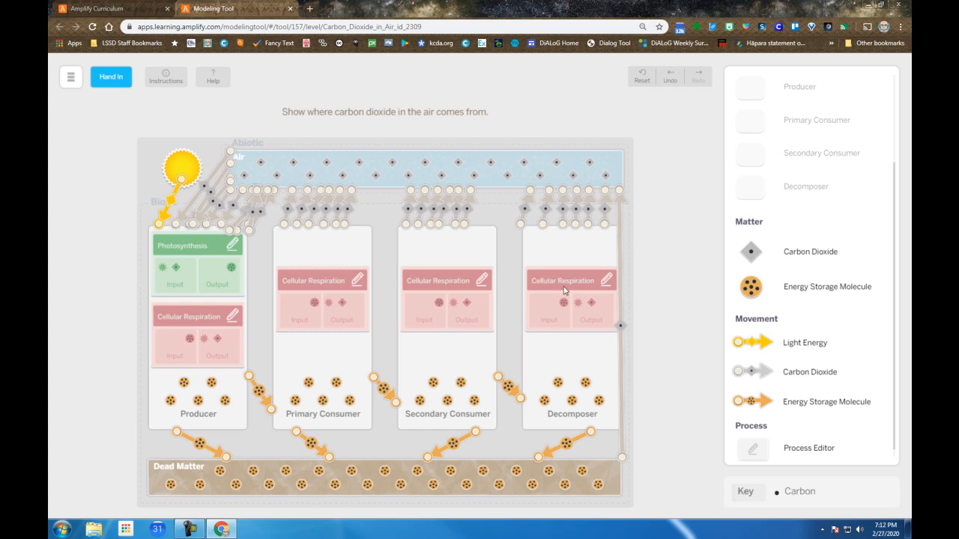
{"action": "mouse_move", "coordinate": [567, 292]}
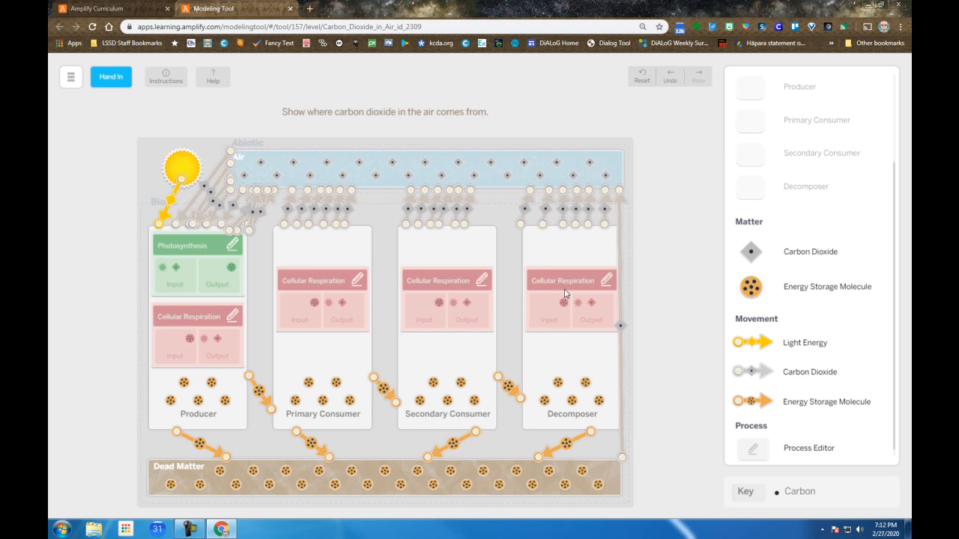
{"action": "mouse_move", "coordinate": [563, 313]}
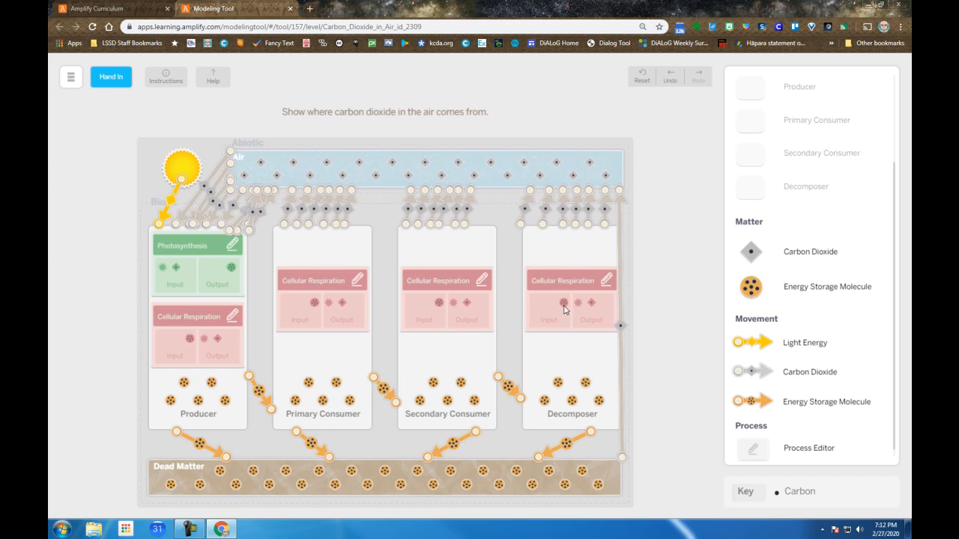
{"action": "mouse_move", "coordinate": [578, 309]}
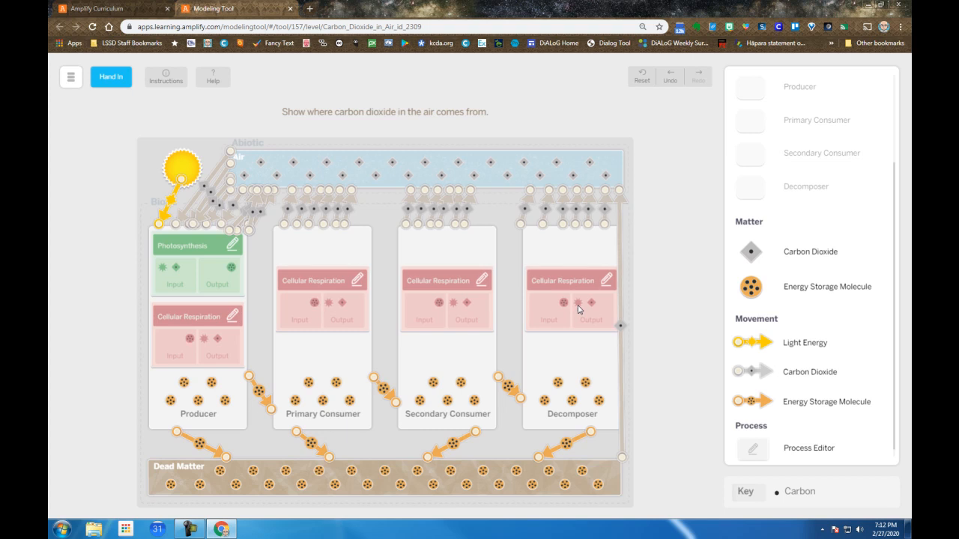
{"action": "mouse_move", "coordinate": [595, 307]}
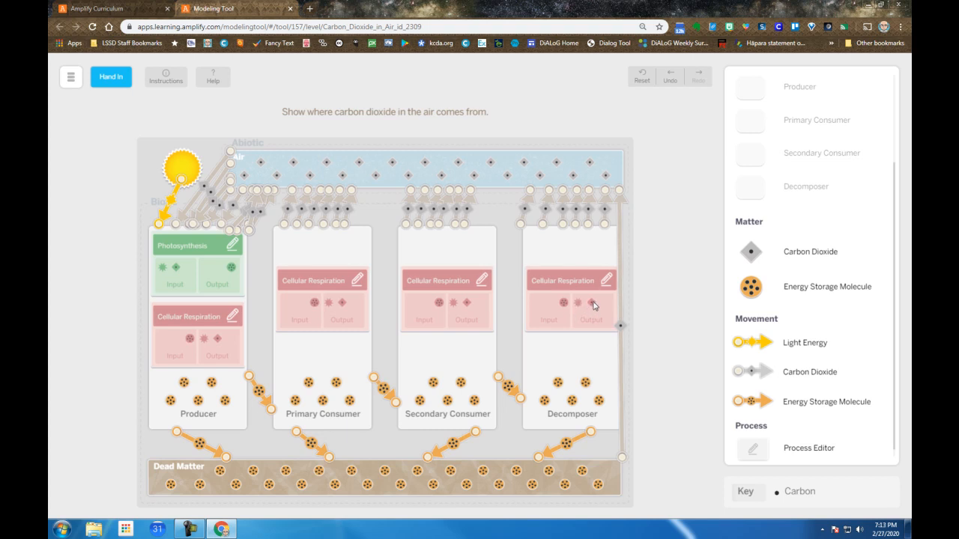
{"action": "mouse_move", "coordinate": [351, 303]}
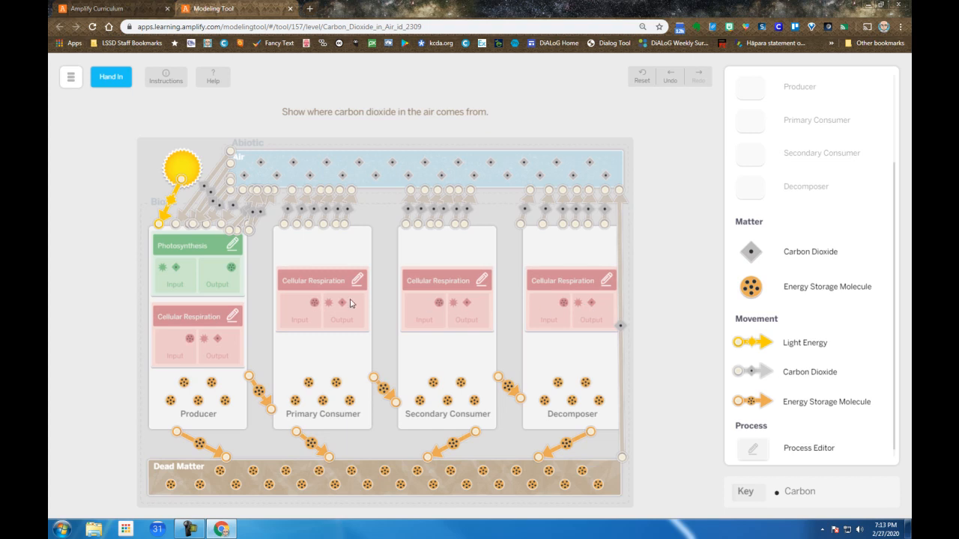
{"action": "mouse_move", "coordinate": [197, 266]}
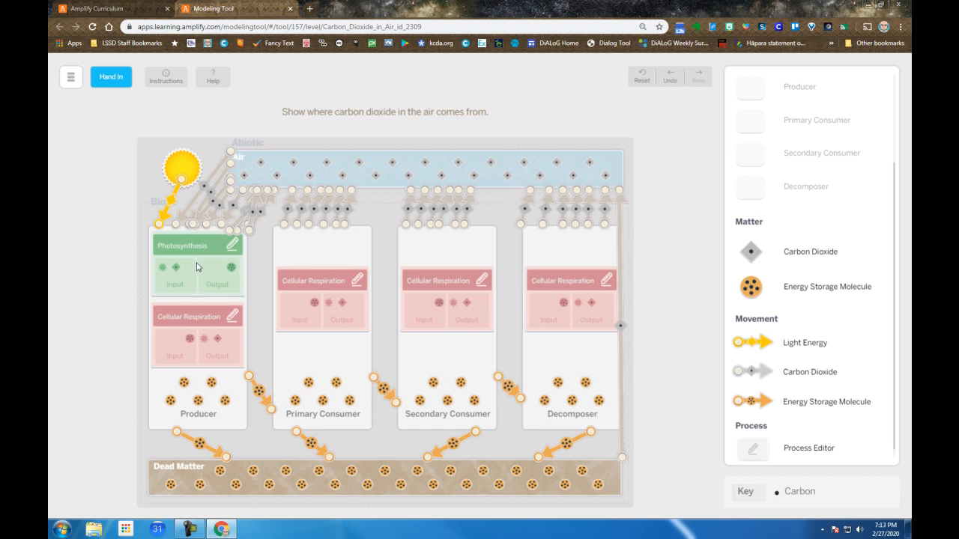
{"action": "mouse_move", "coordinate": [165, 273]}
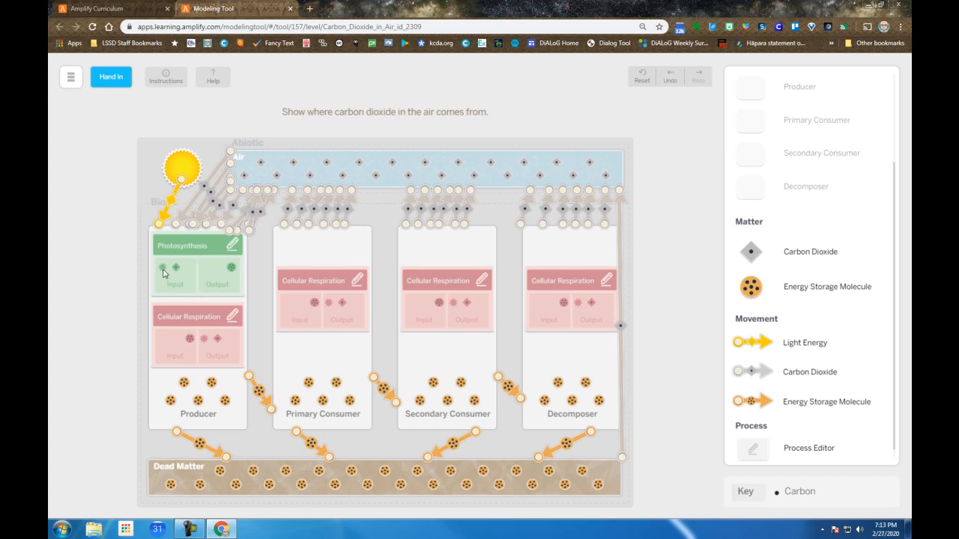
{"action": "mouse_move", "coordinate": [173, 272]}
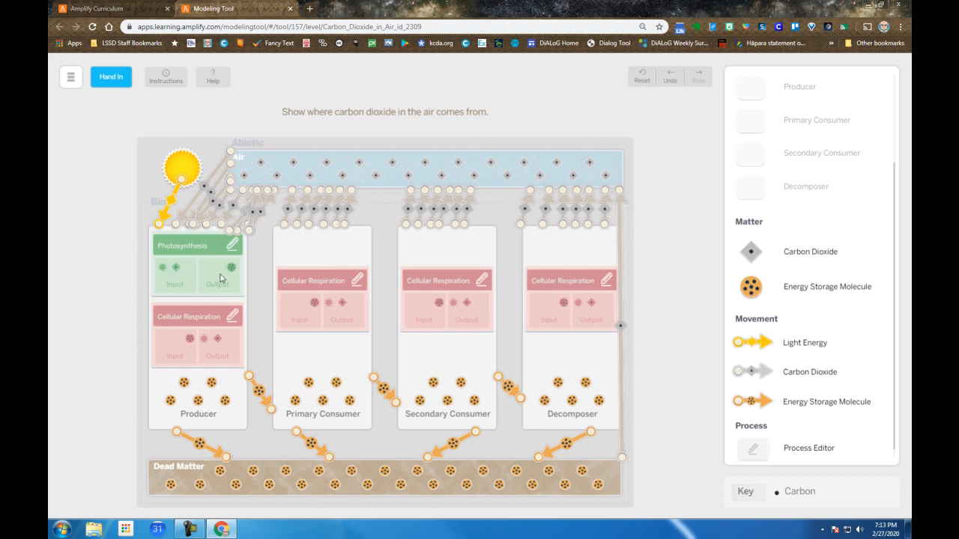
{"action": "mouse_move", "coordinate": [612, 476]}
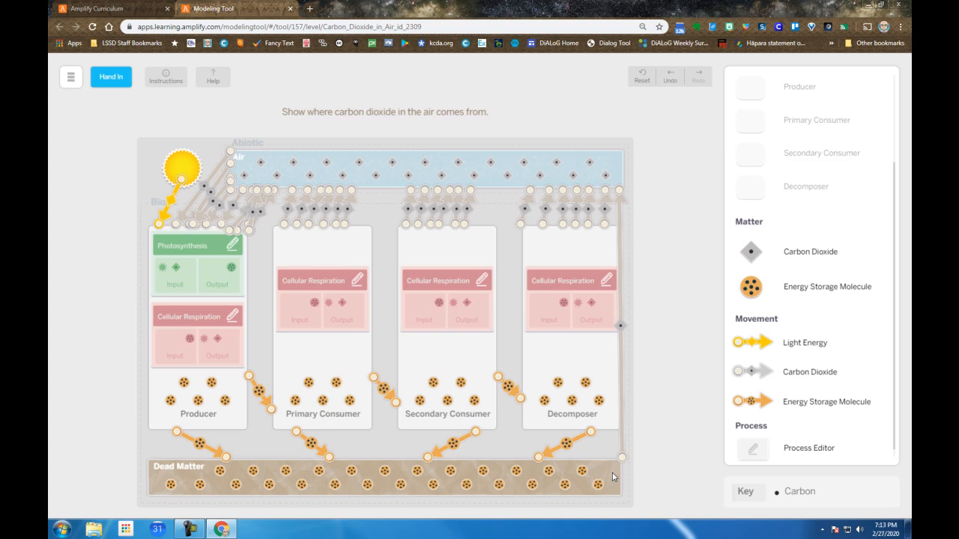
{"action": "mouse_move", "coordinate": [615, 453]}
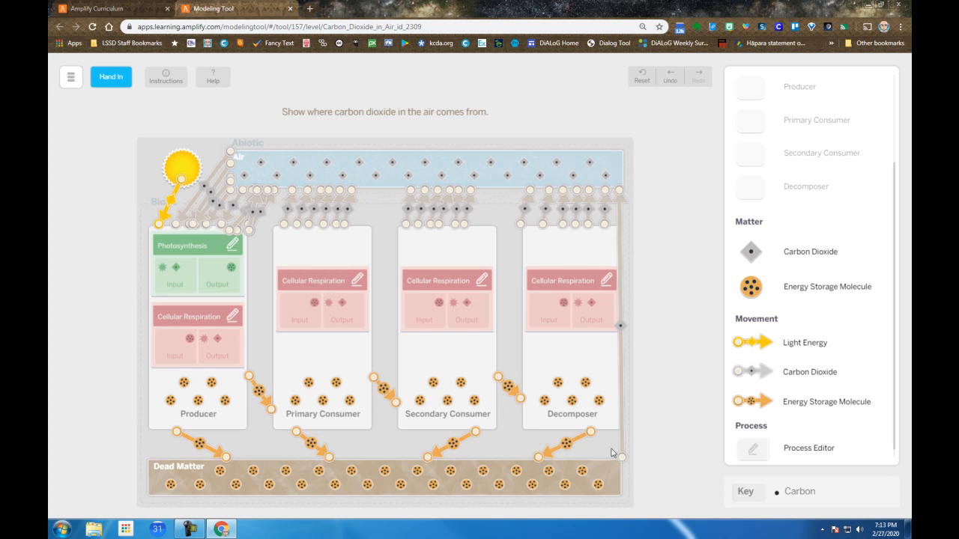
{"action": "mouse_move", "coordinate": [632, 201]}
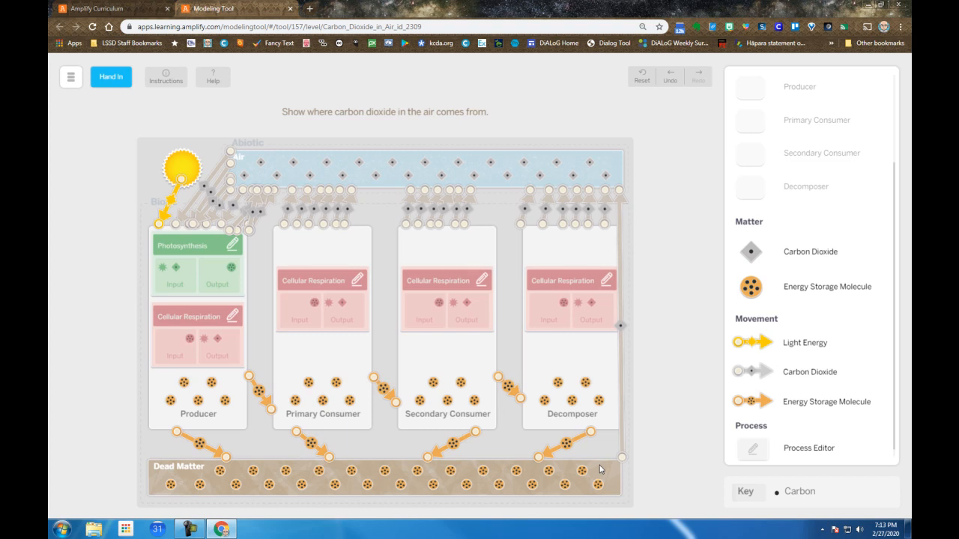
{"action": "mouse_move", "coordinate": [473, 382]}
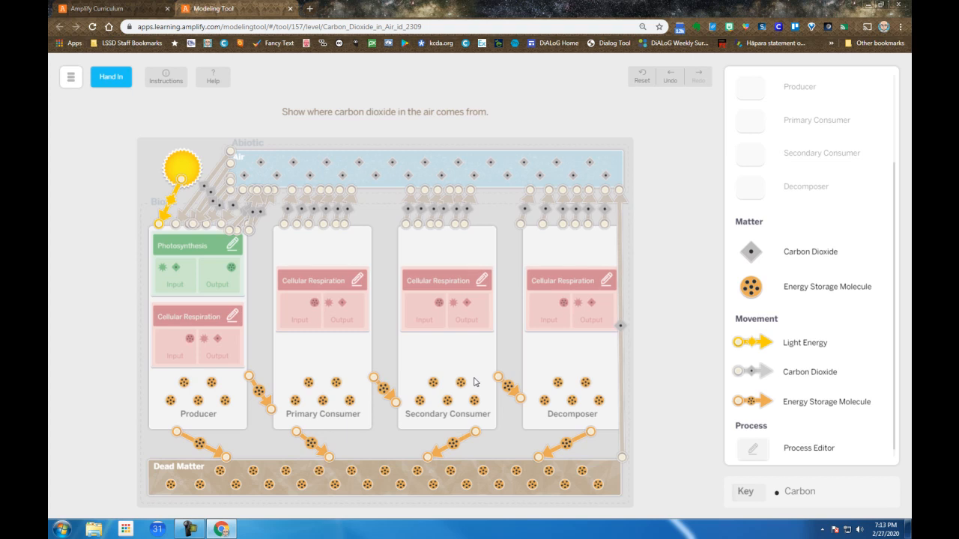
{"action": "mouse_move", "coordinate": [501, 397]}
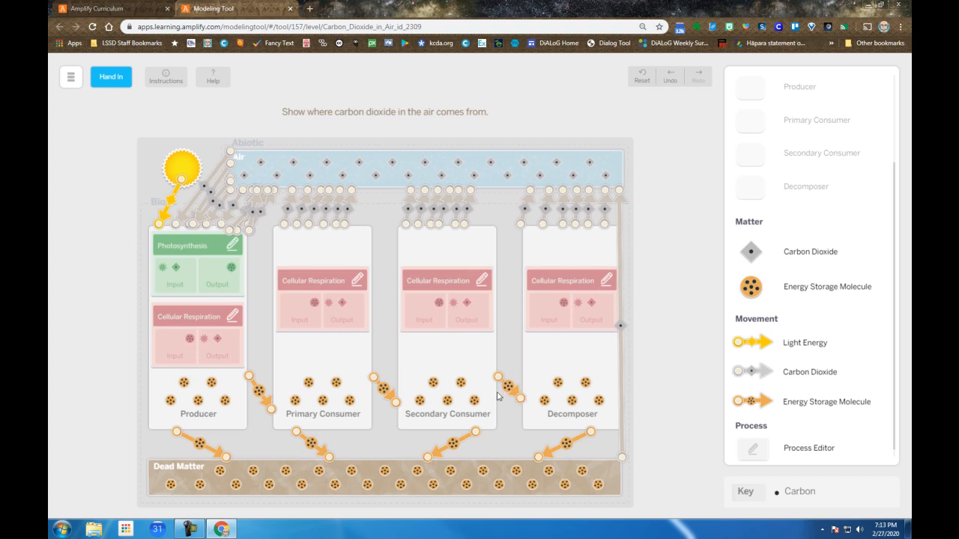
{"action": "mouse_move", "coordinate": [418, 398]}
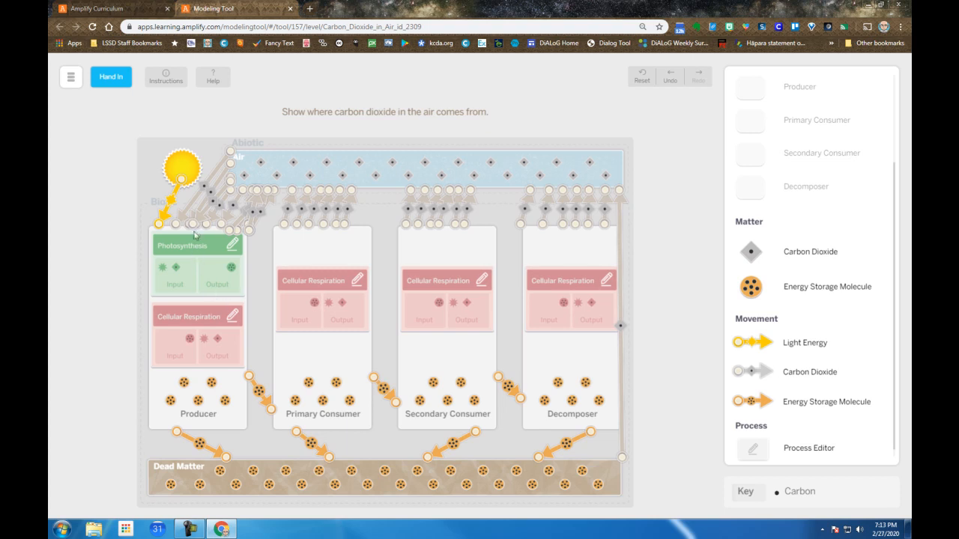
{"action": "mouse_move", "coordinate": [279, 204]}
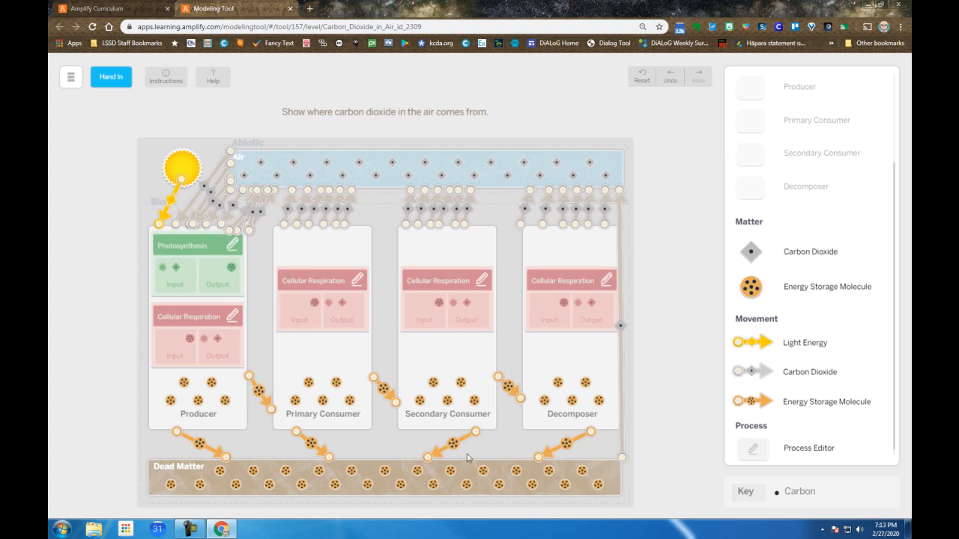
{"action": "mouse_move", "coordinate": [540, 459]}
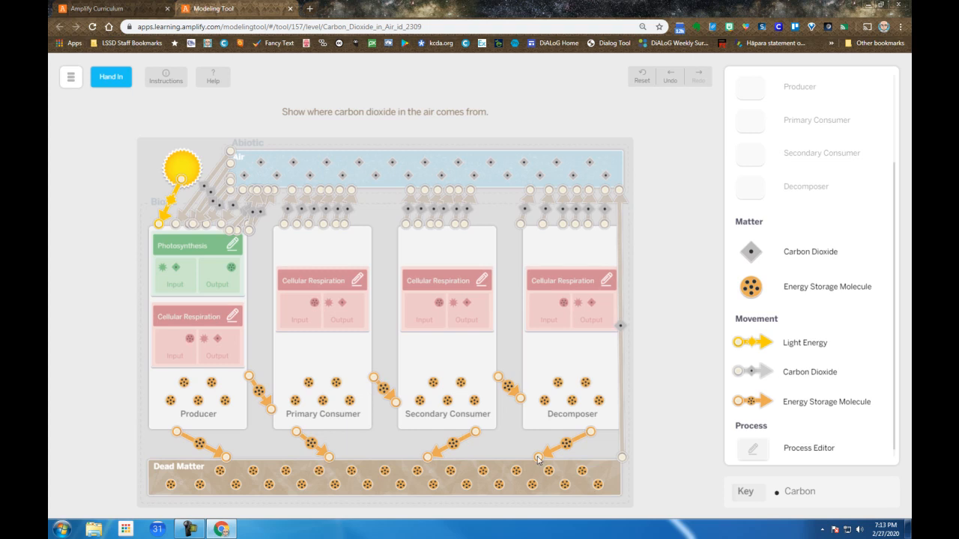